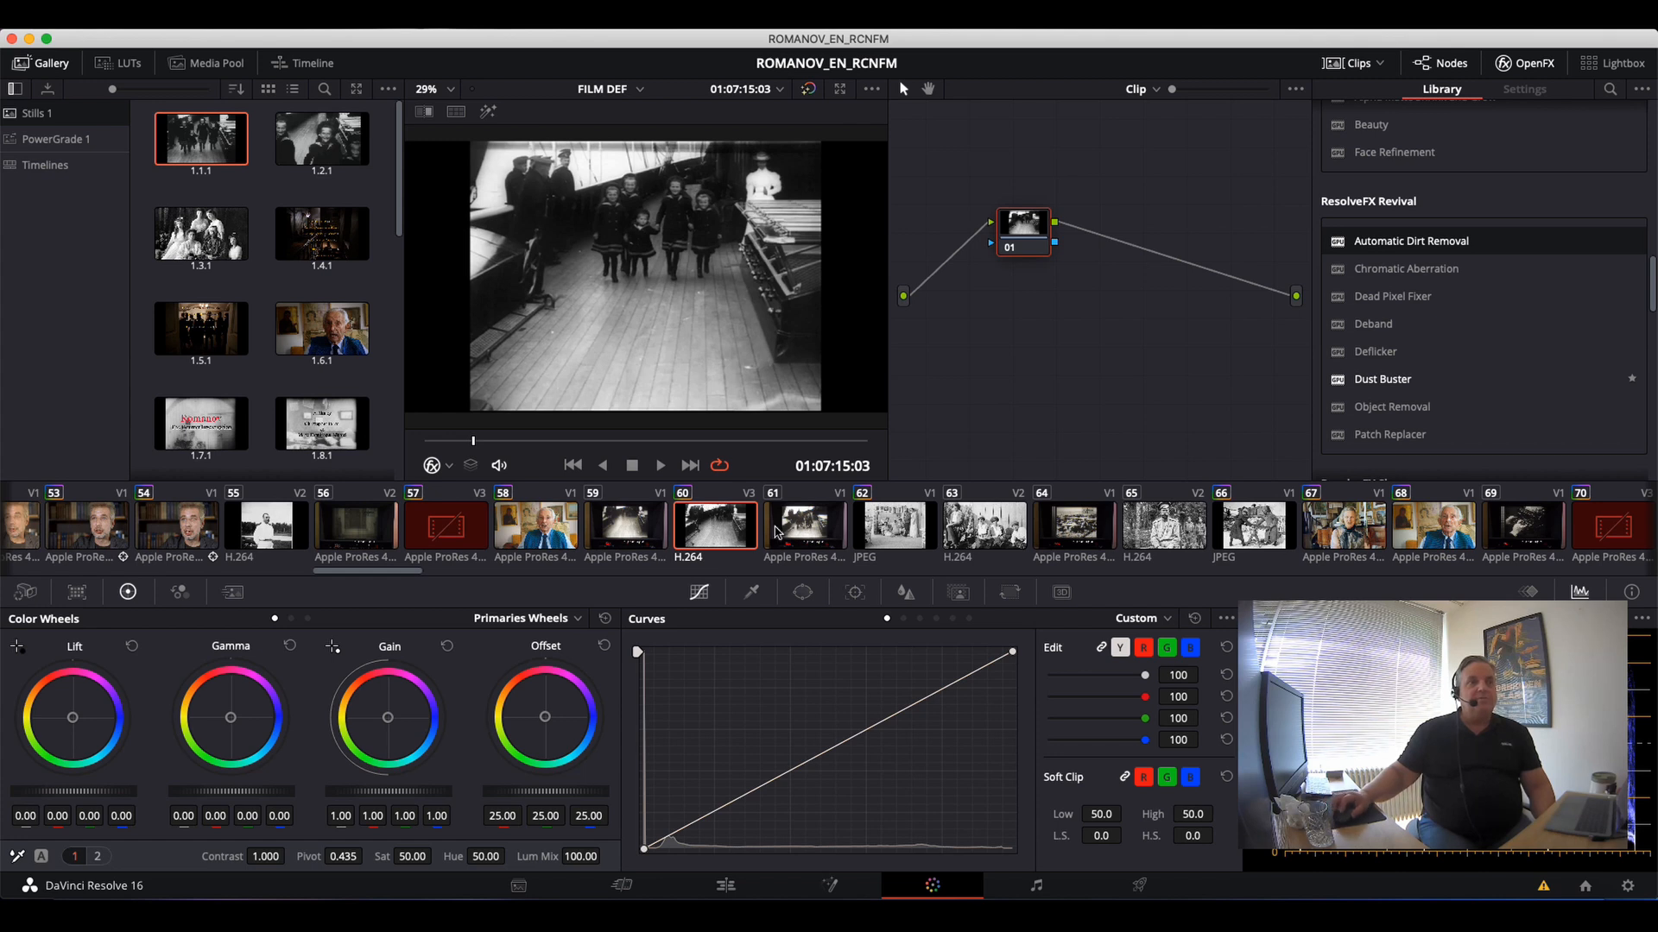
mouse_move(656, 467)
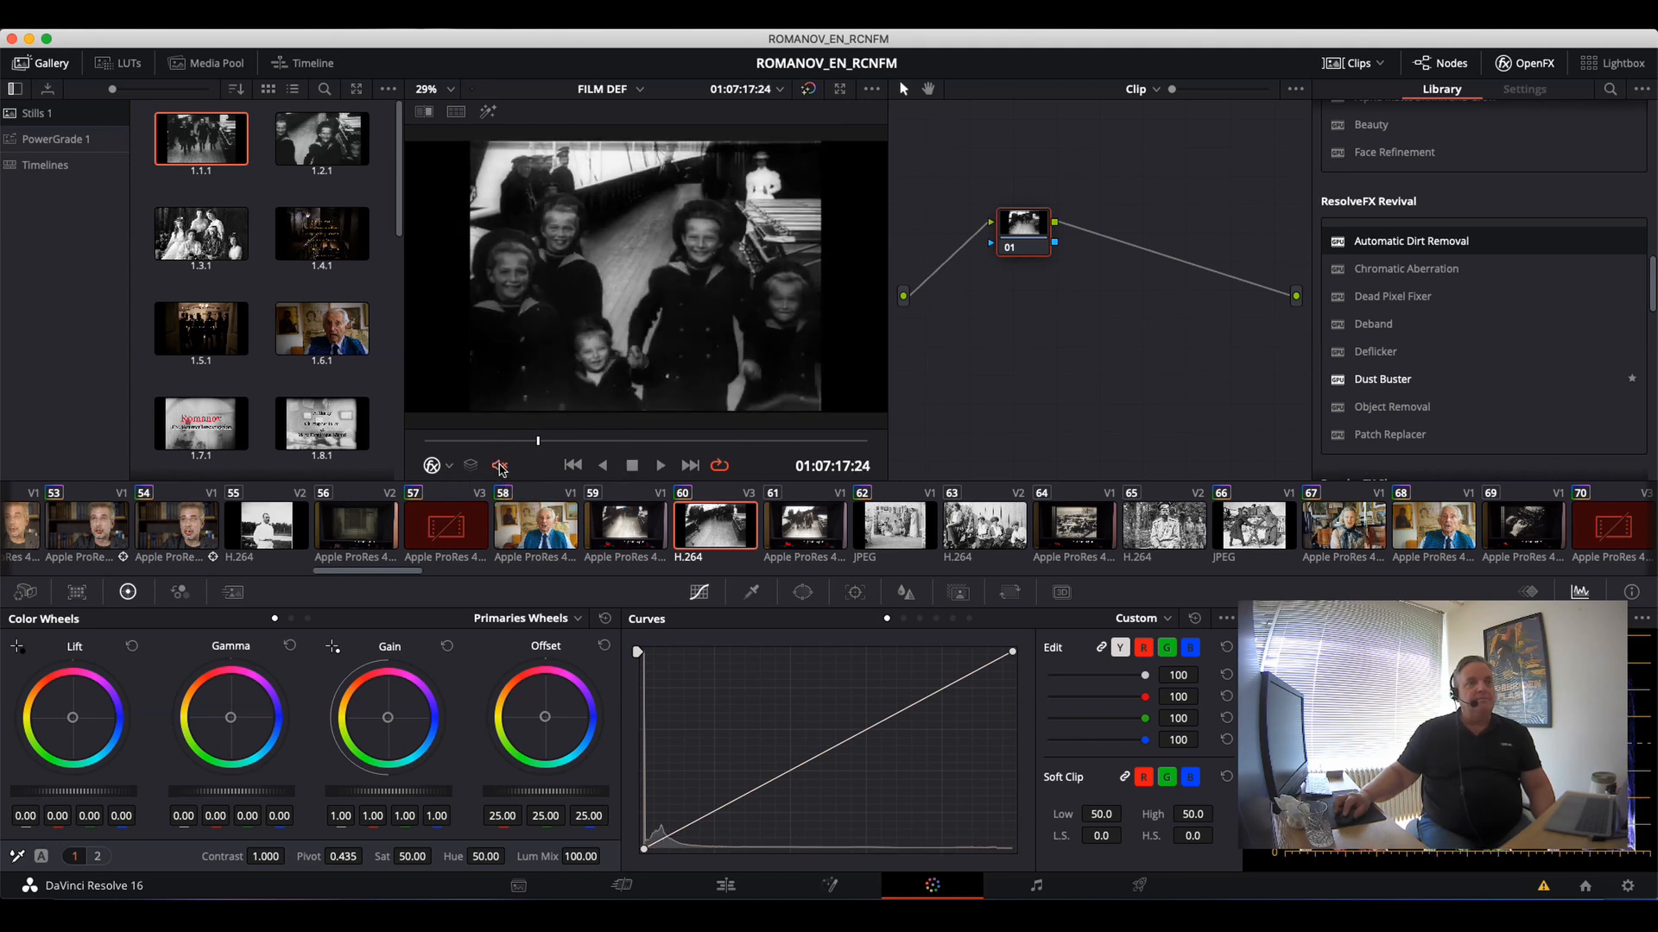
Mute the deck clip's audio and play it back, pausing and stopping, to inspect damage.
left_click(499, 466)
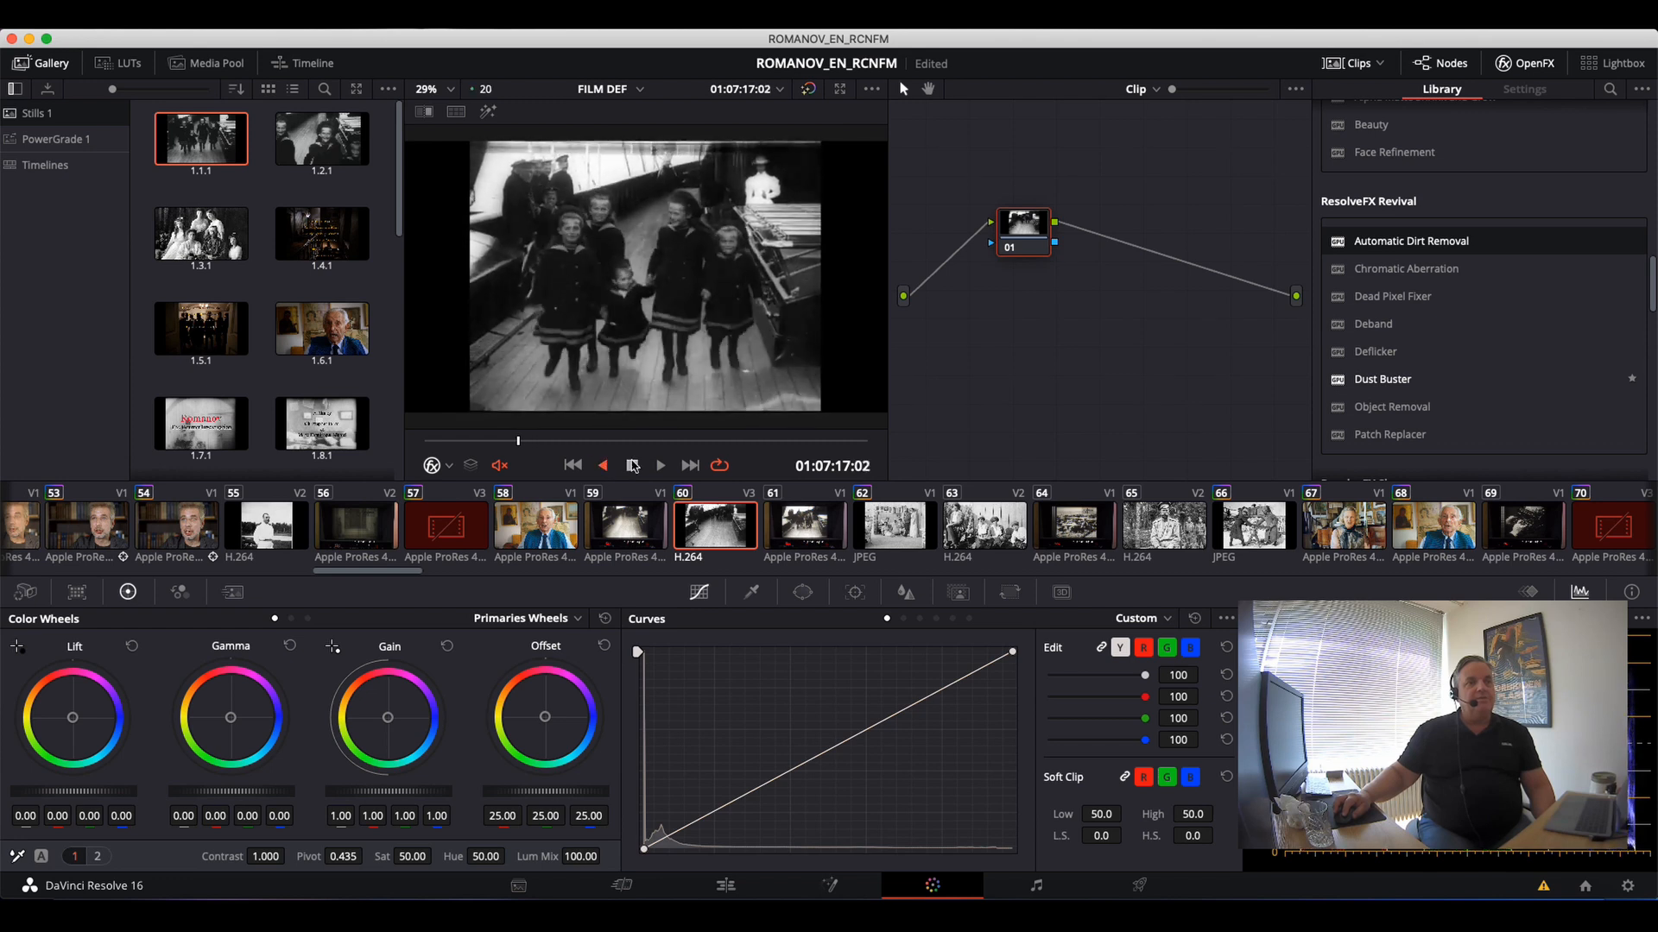
left_click(660, 466)
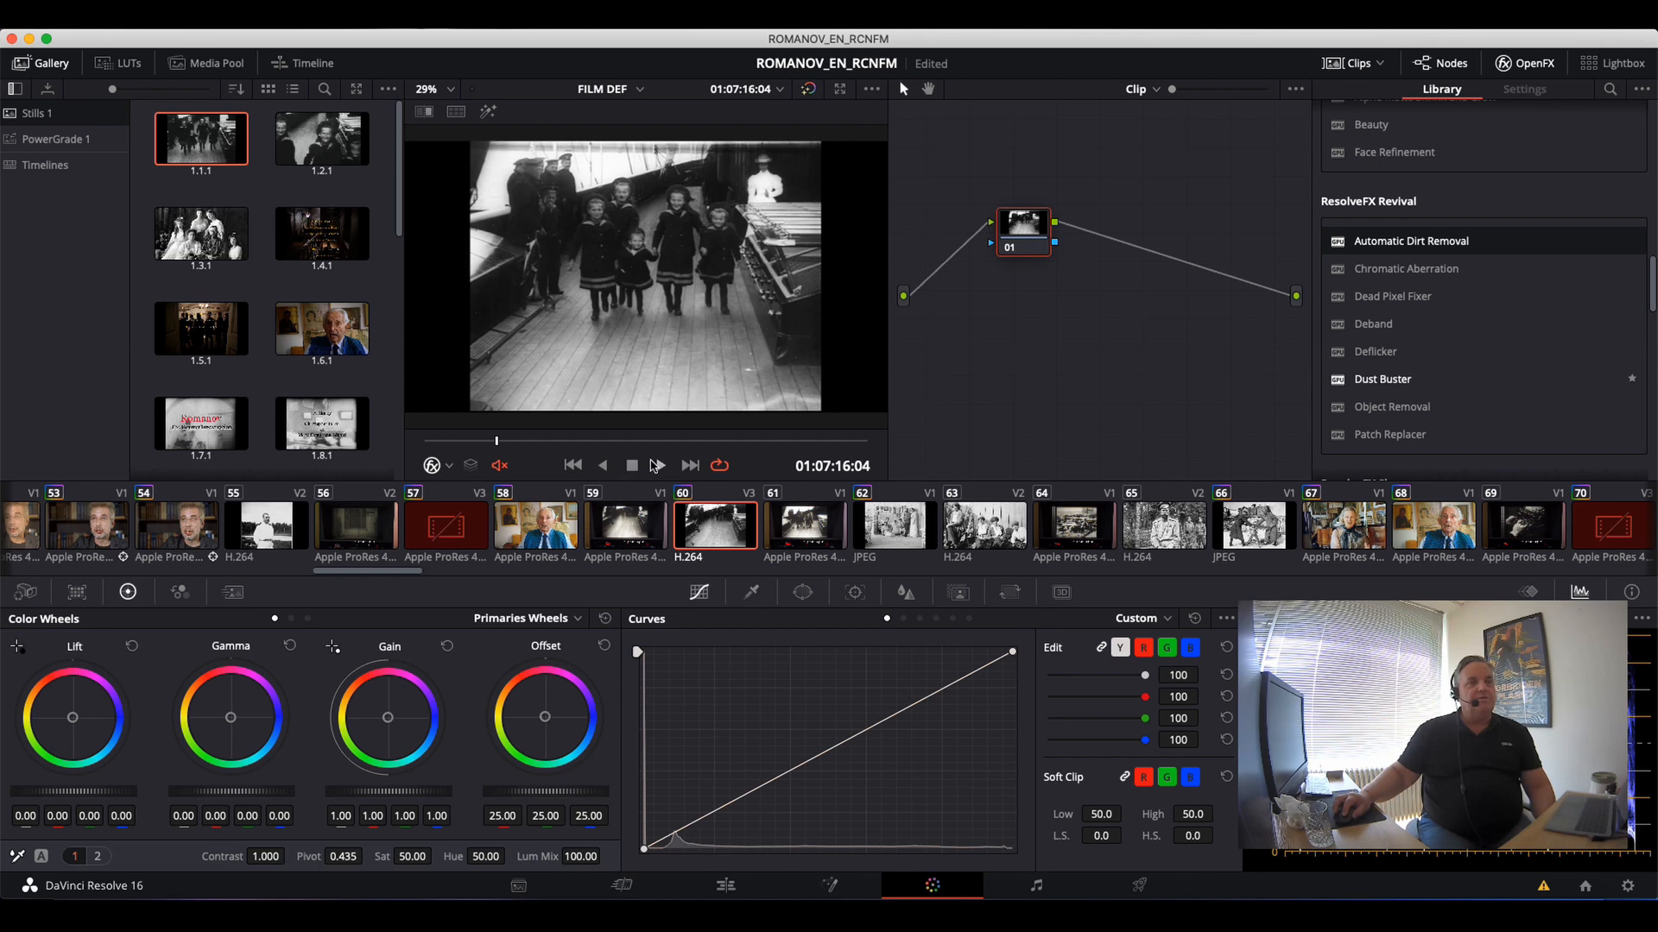
left_click(631, 465)
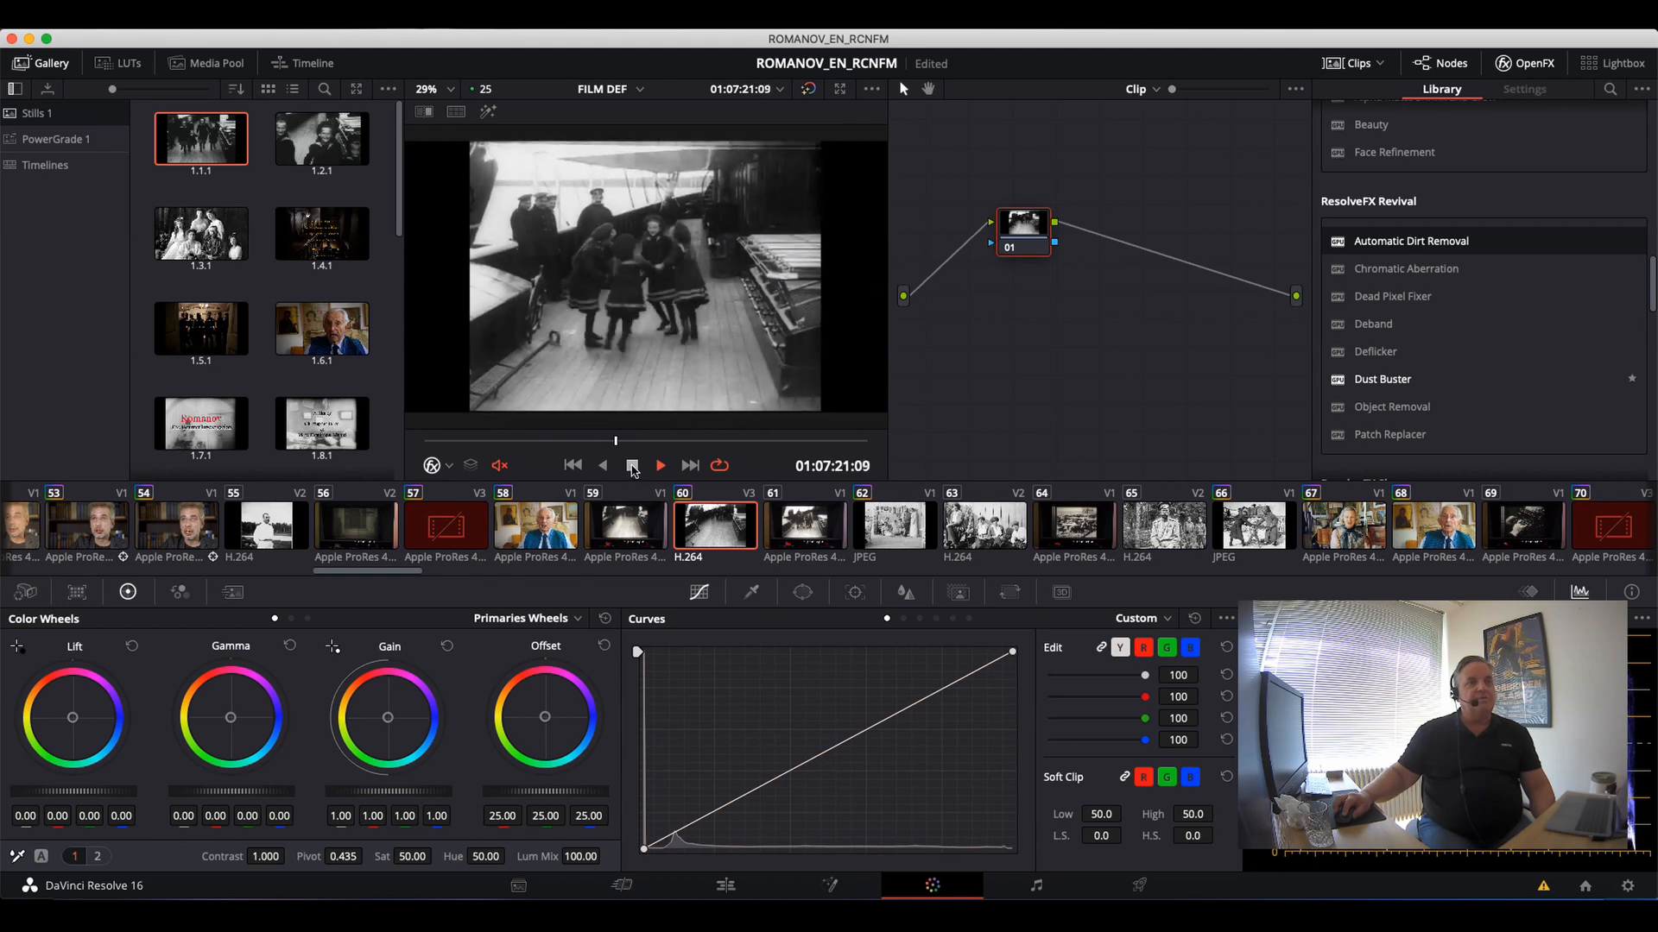
left_click(659, 465)
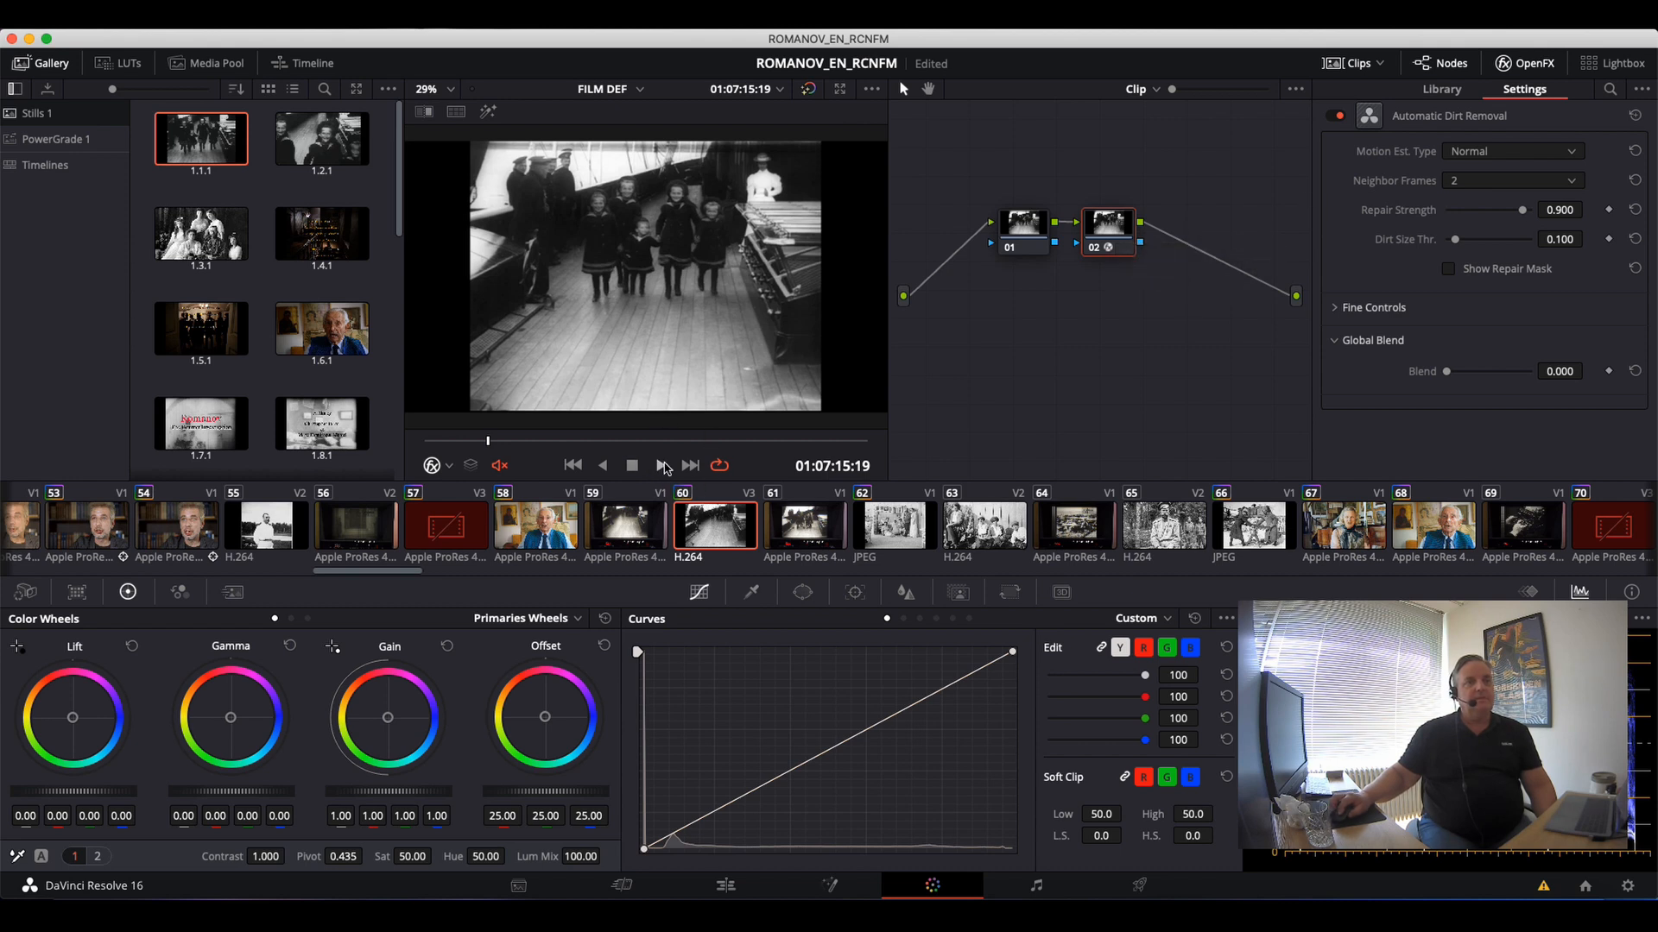
Play back the clip with Automatic Dirt Removal active, then stop.
left_click(658, 465)
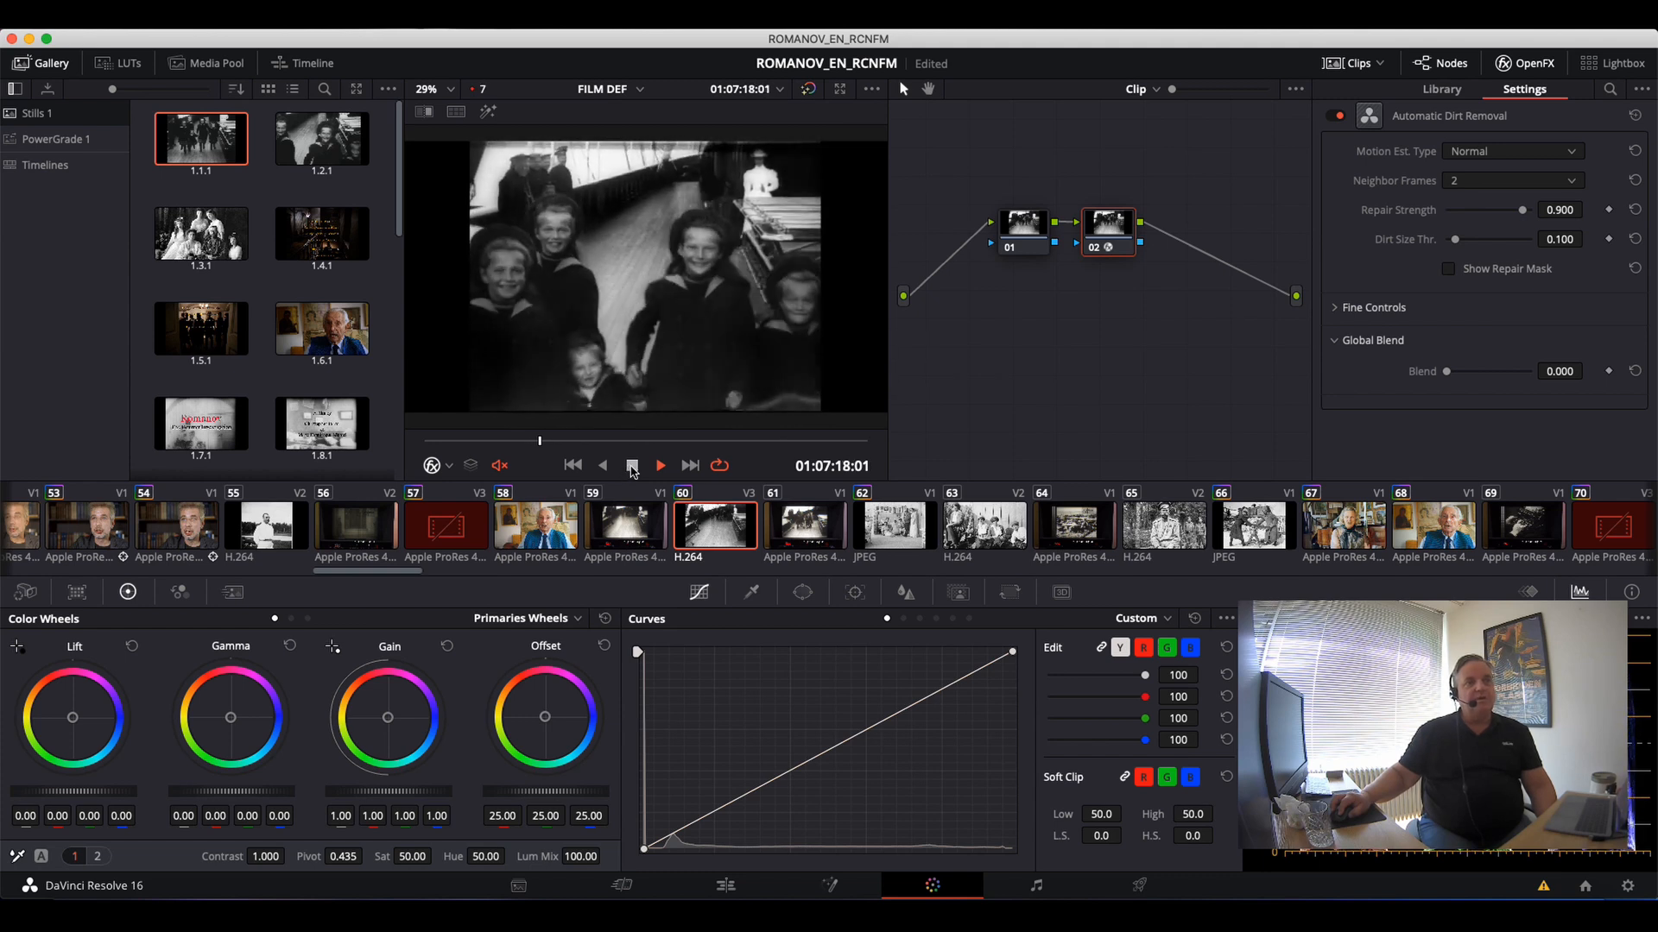
left_click(659, 465)
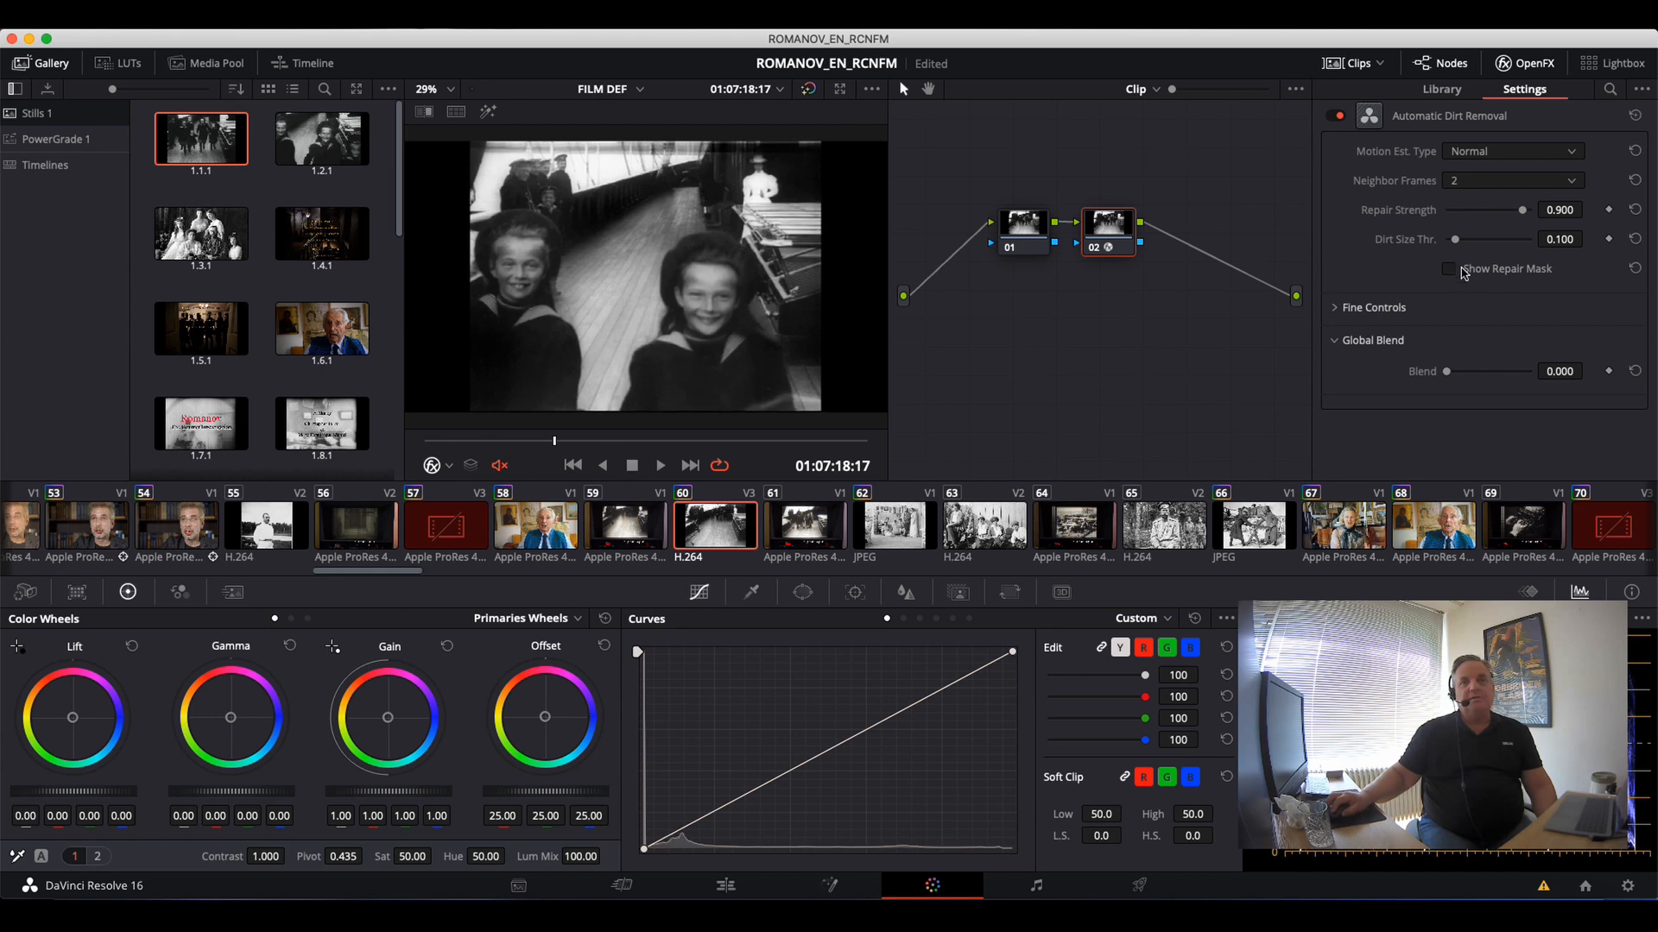
left_click(1448, 267)
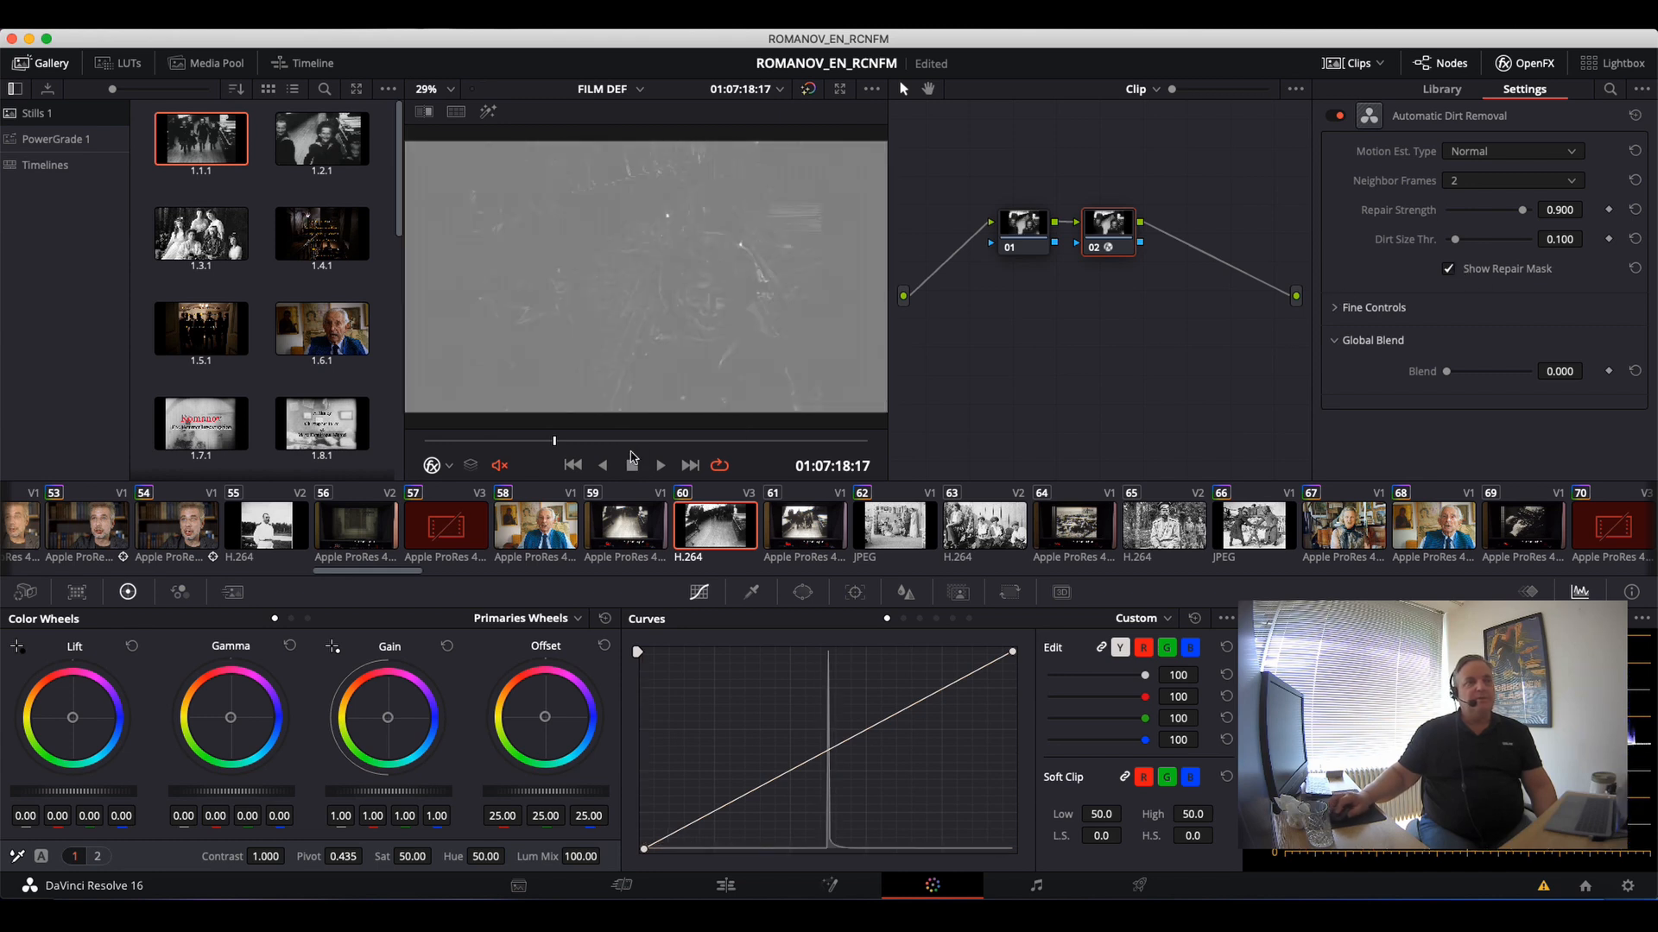
left_click(631, 465)
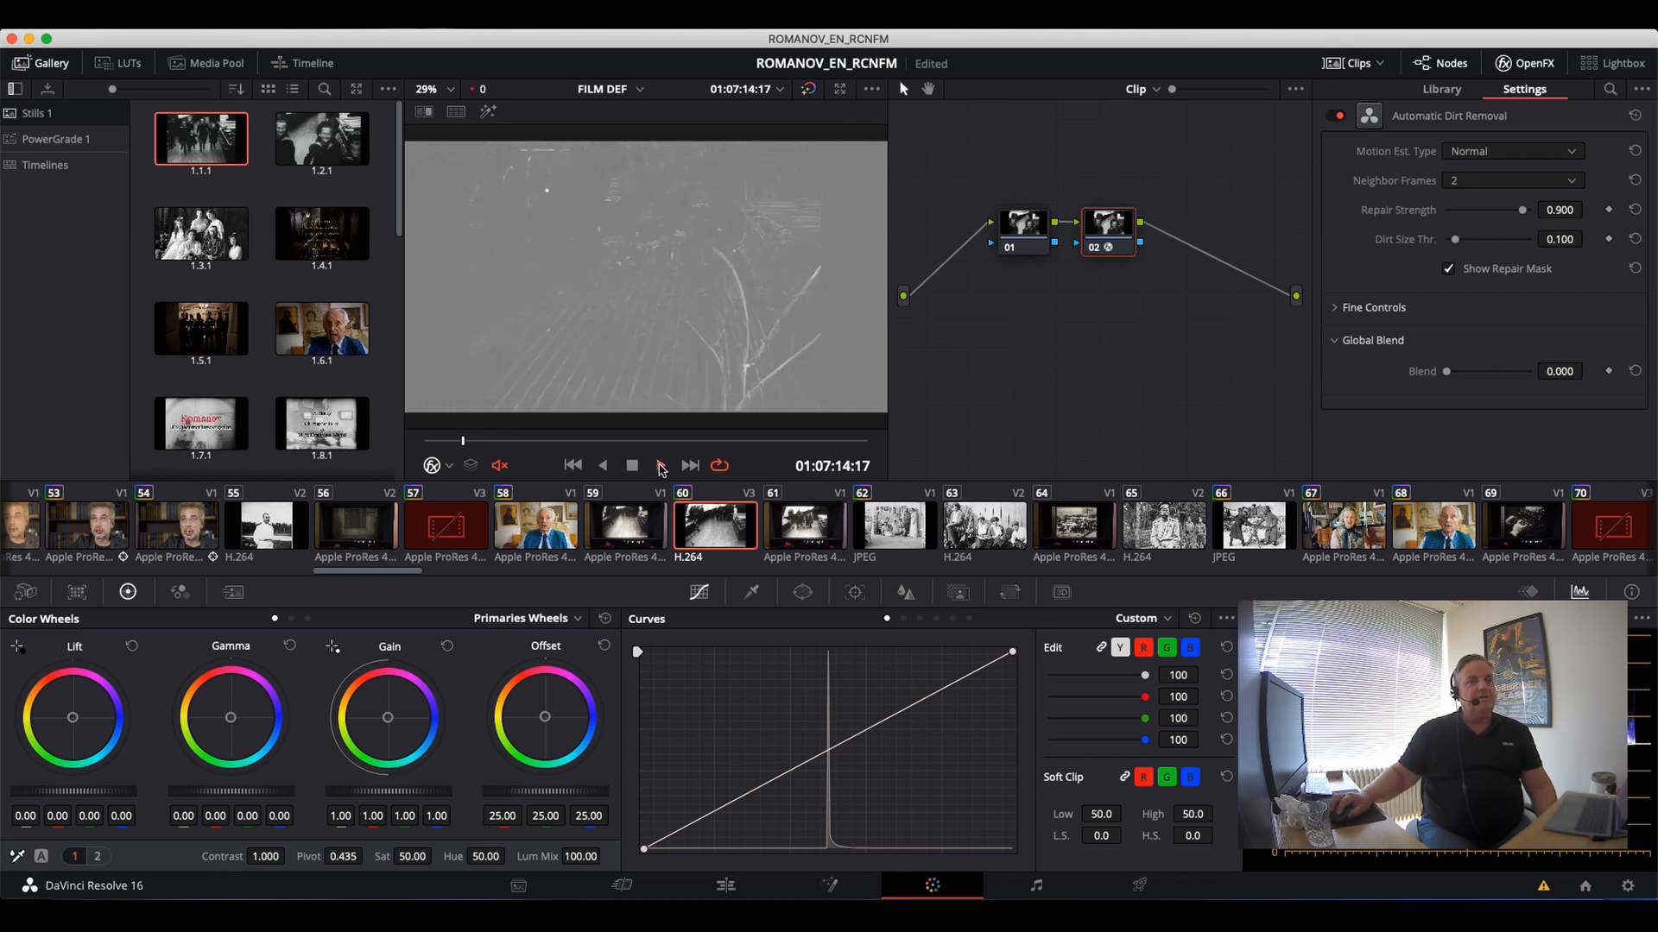
left_click(659, 466)
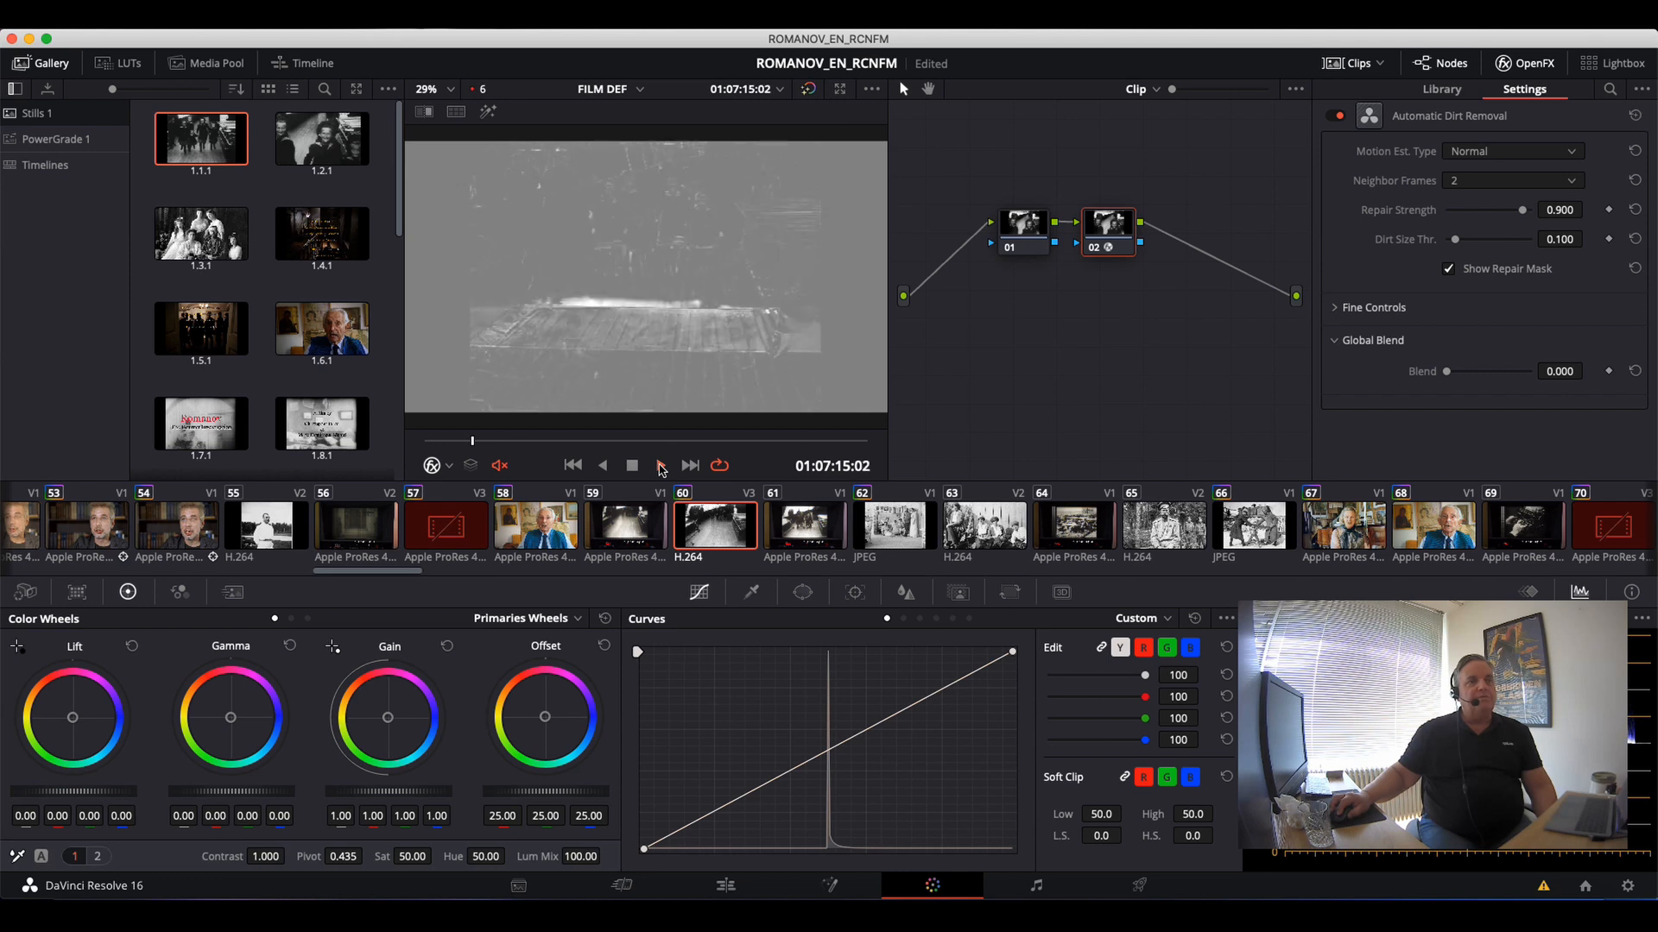
left_click(631, 465)
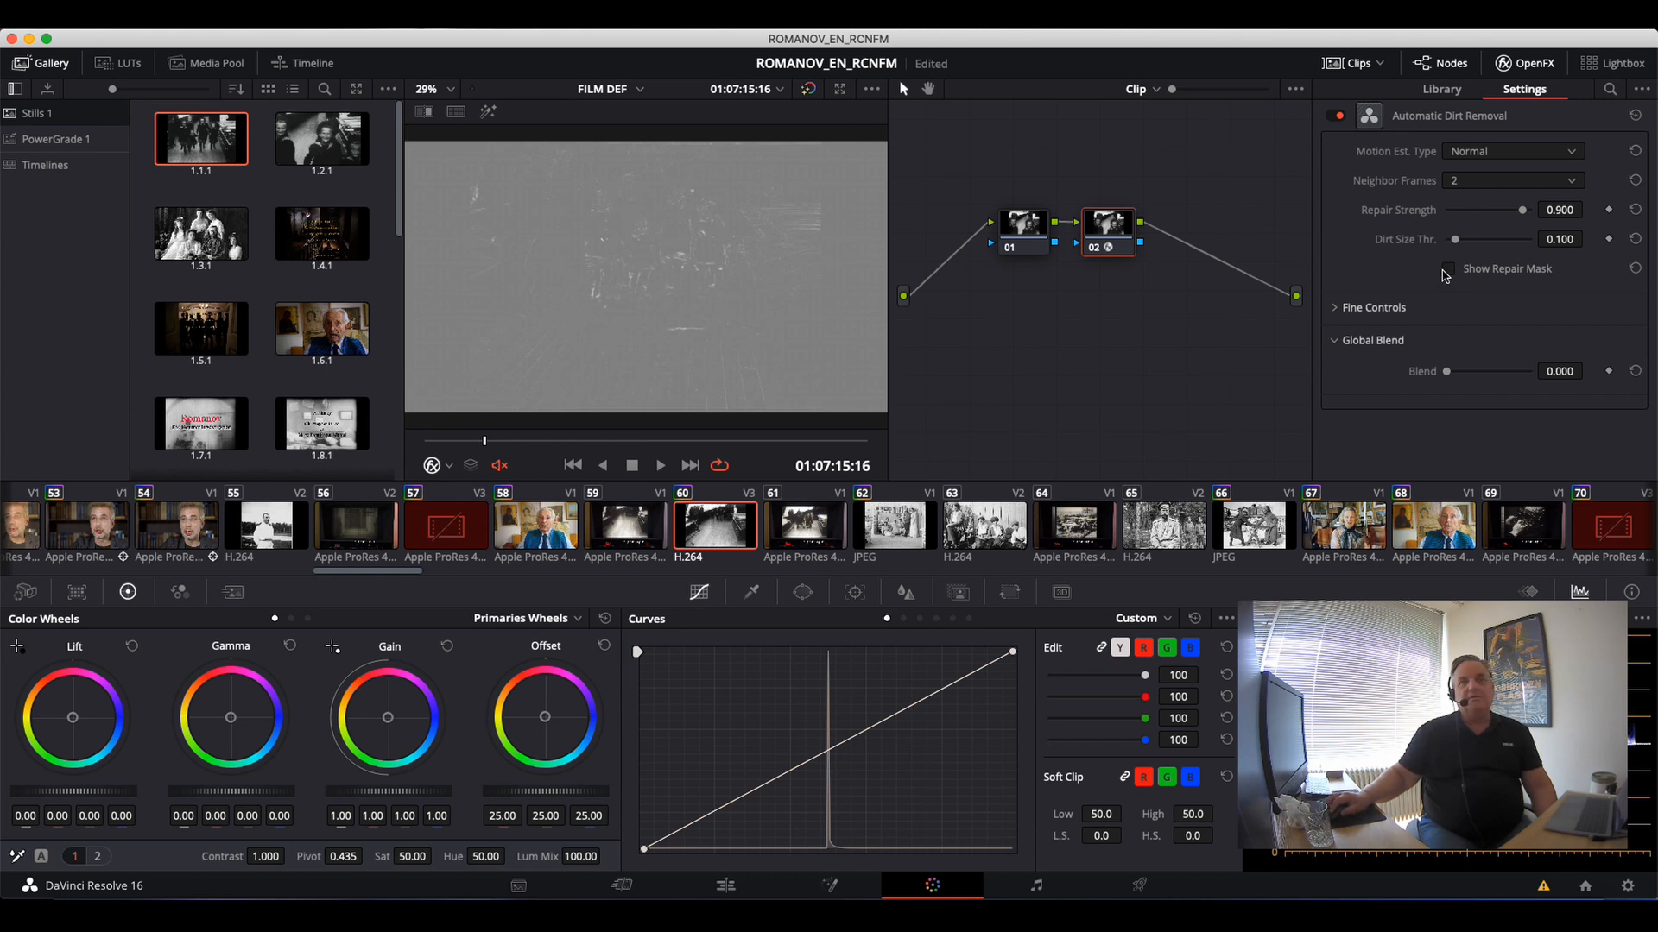
left_click(1446, 267)
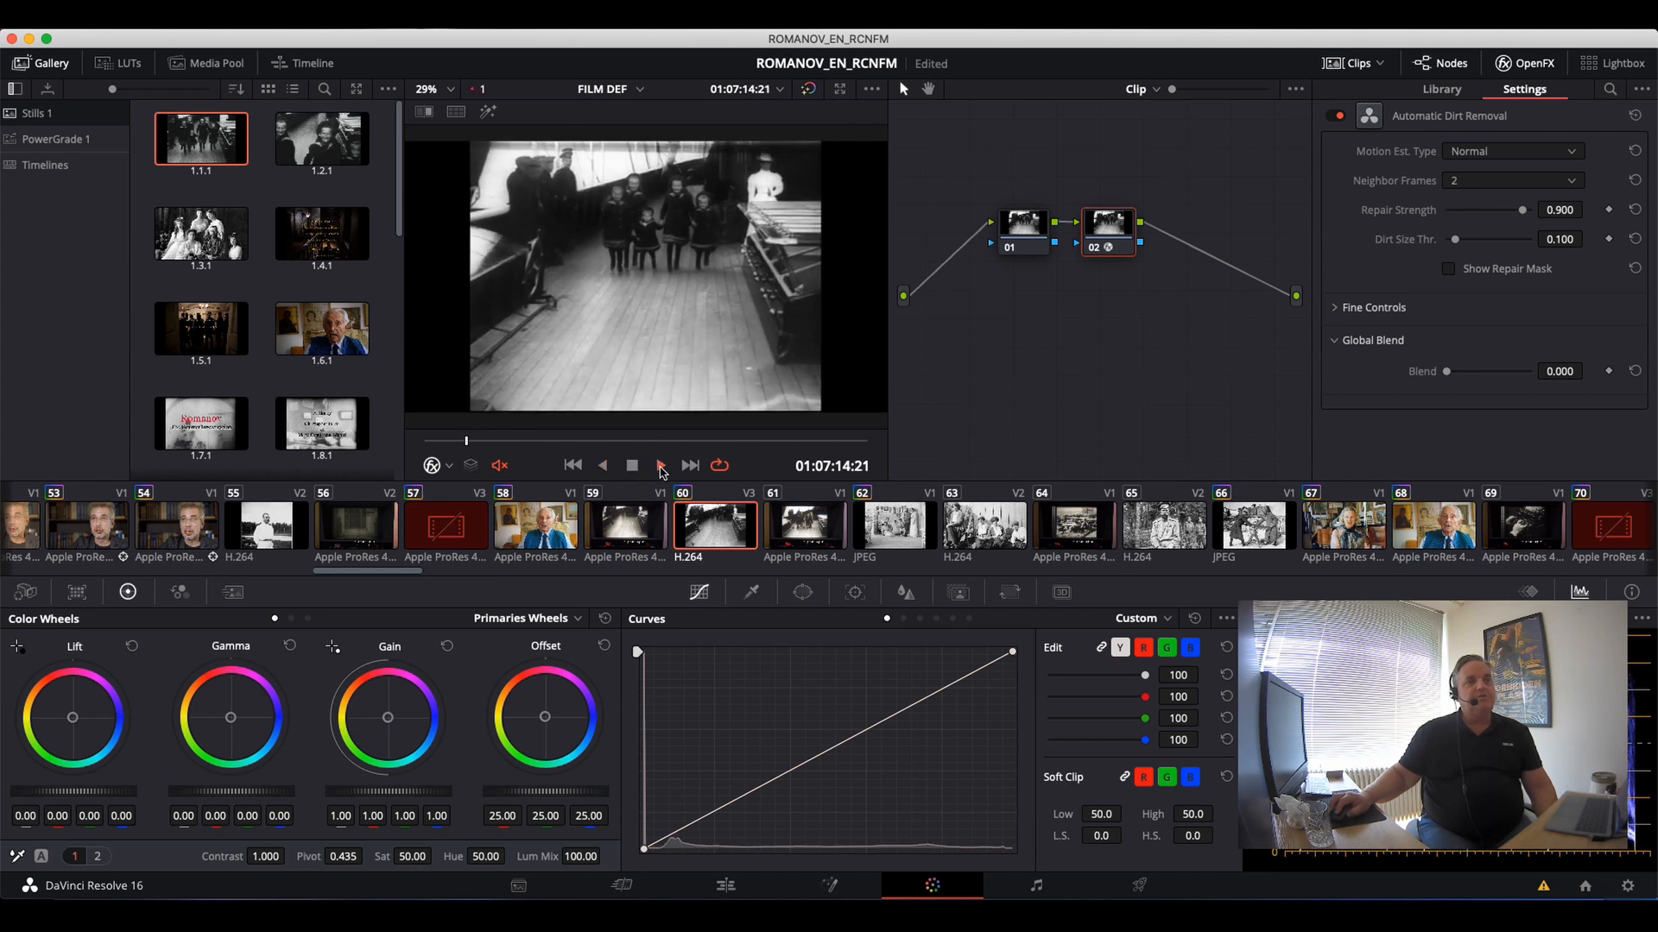
left_click(660, 465)
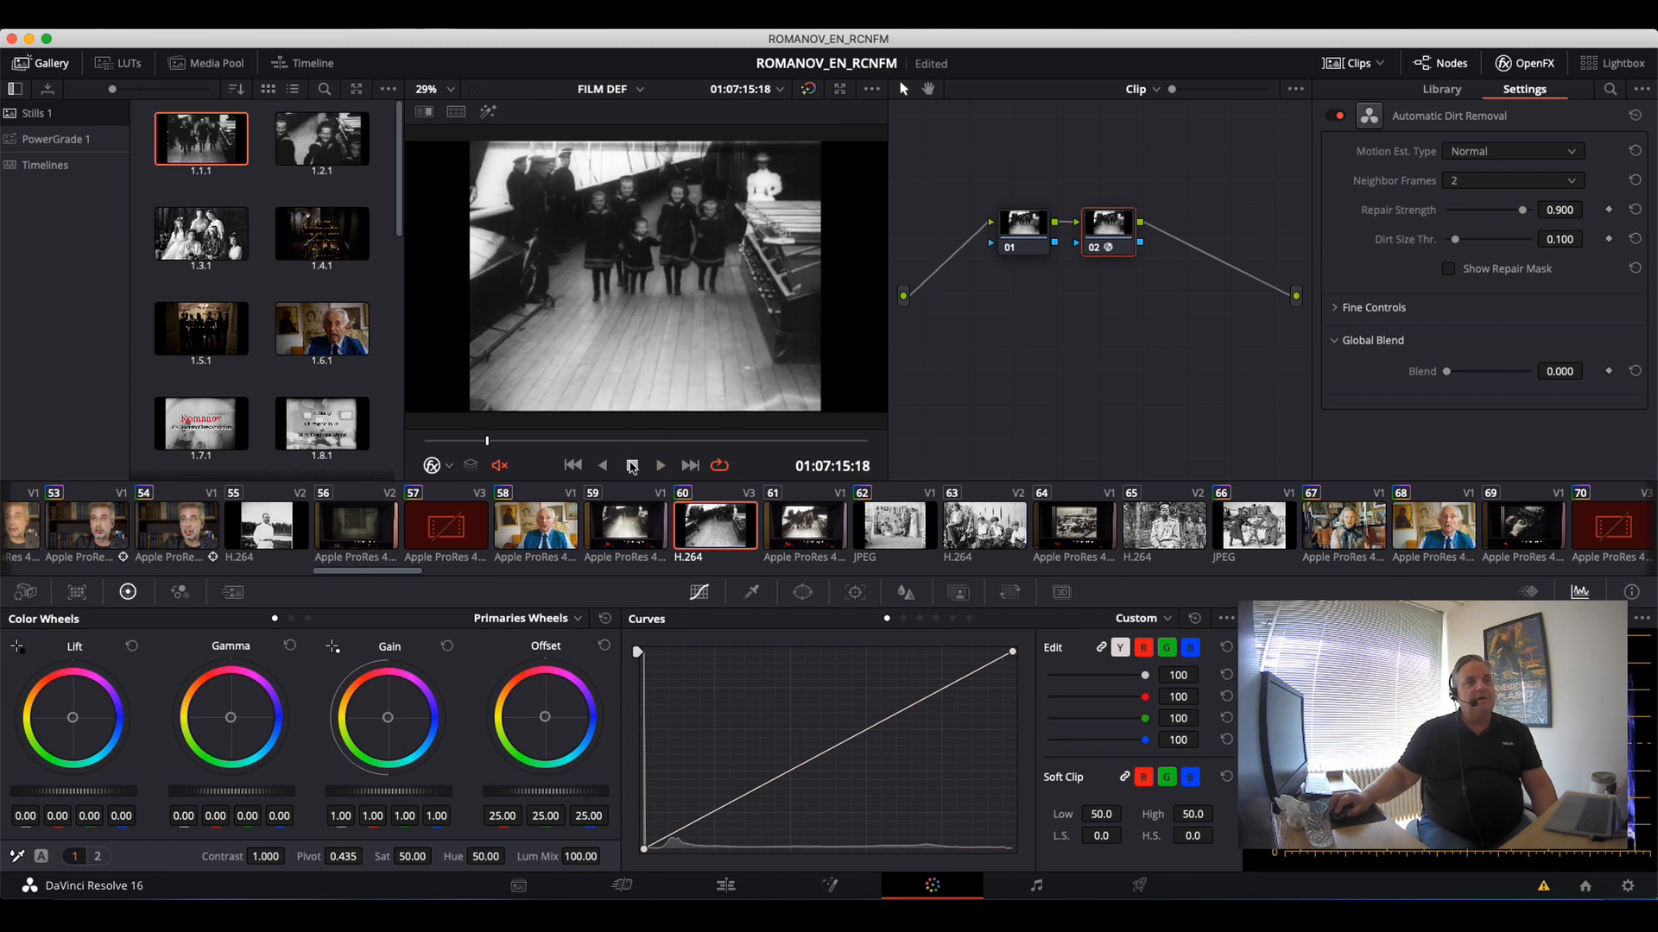
Stop playback, scroll the OpenFX Library to Dust Buster, and drop it onto node 03.
left_click(659, 466)
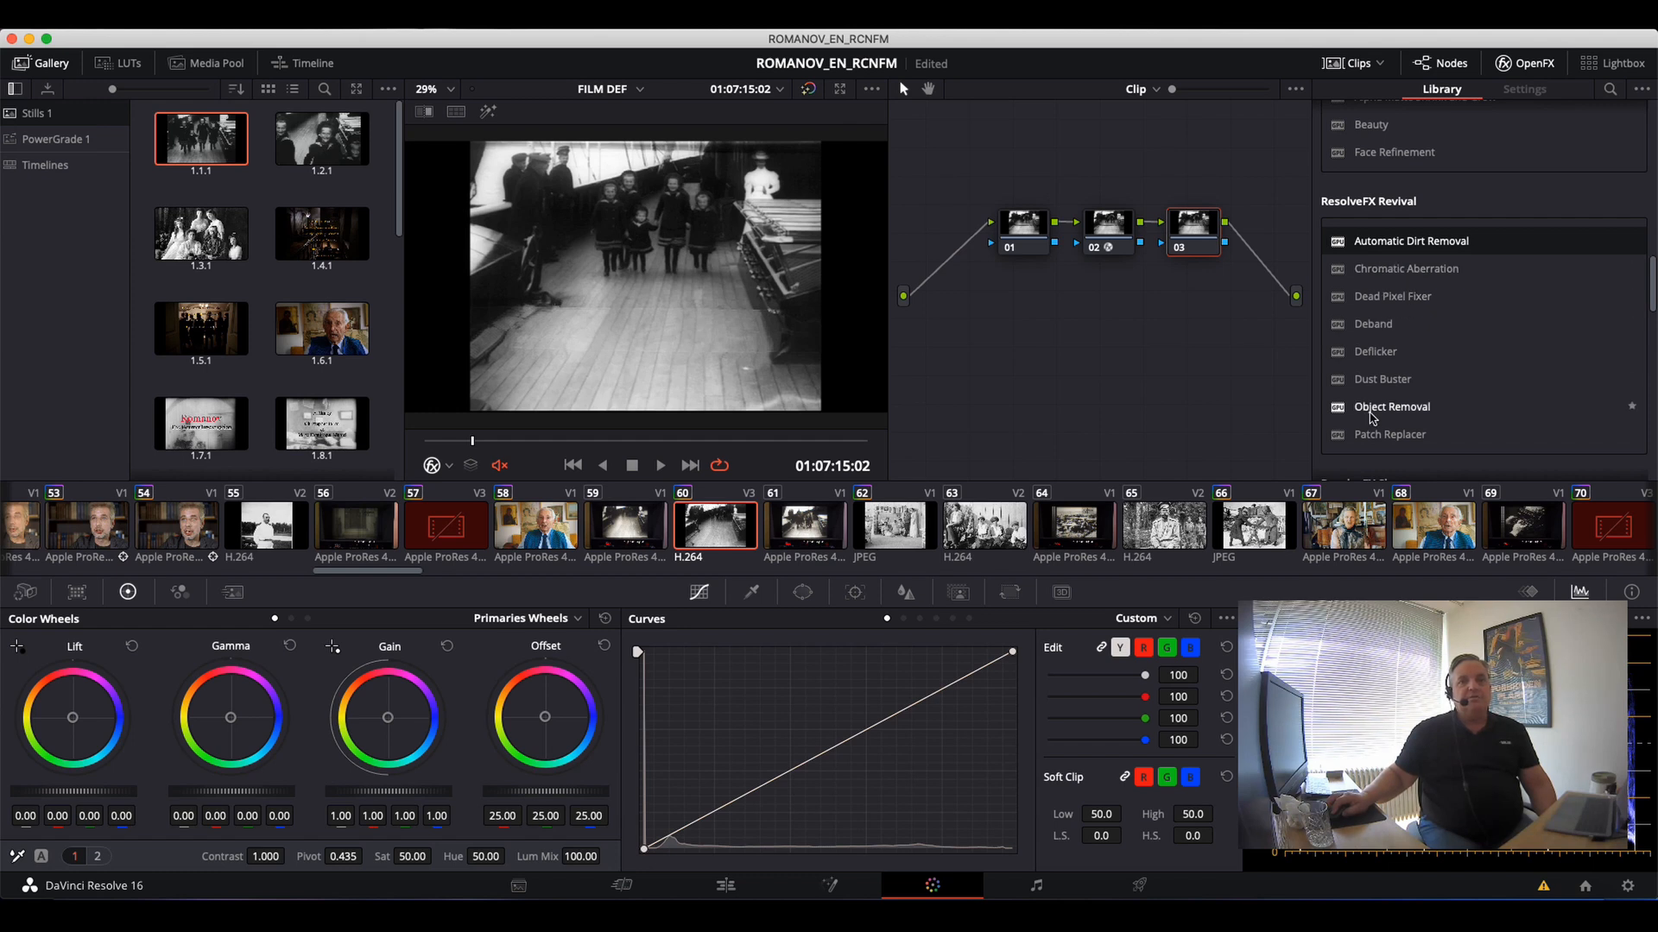
mouse_move(1364, 328)
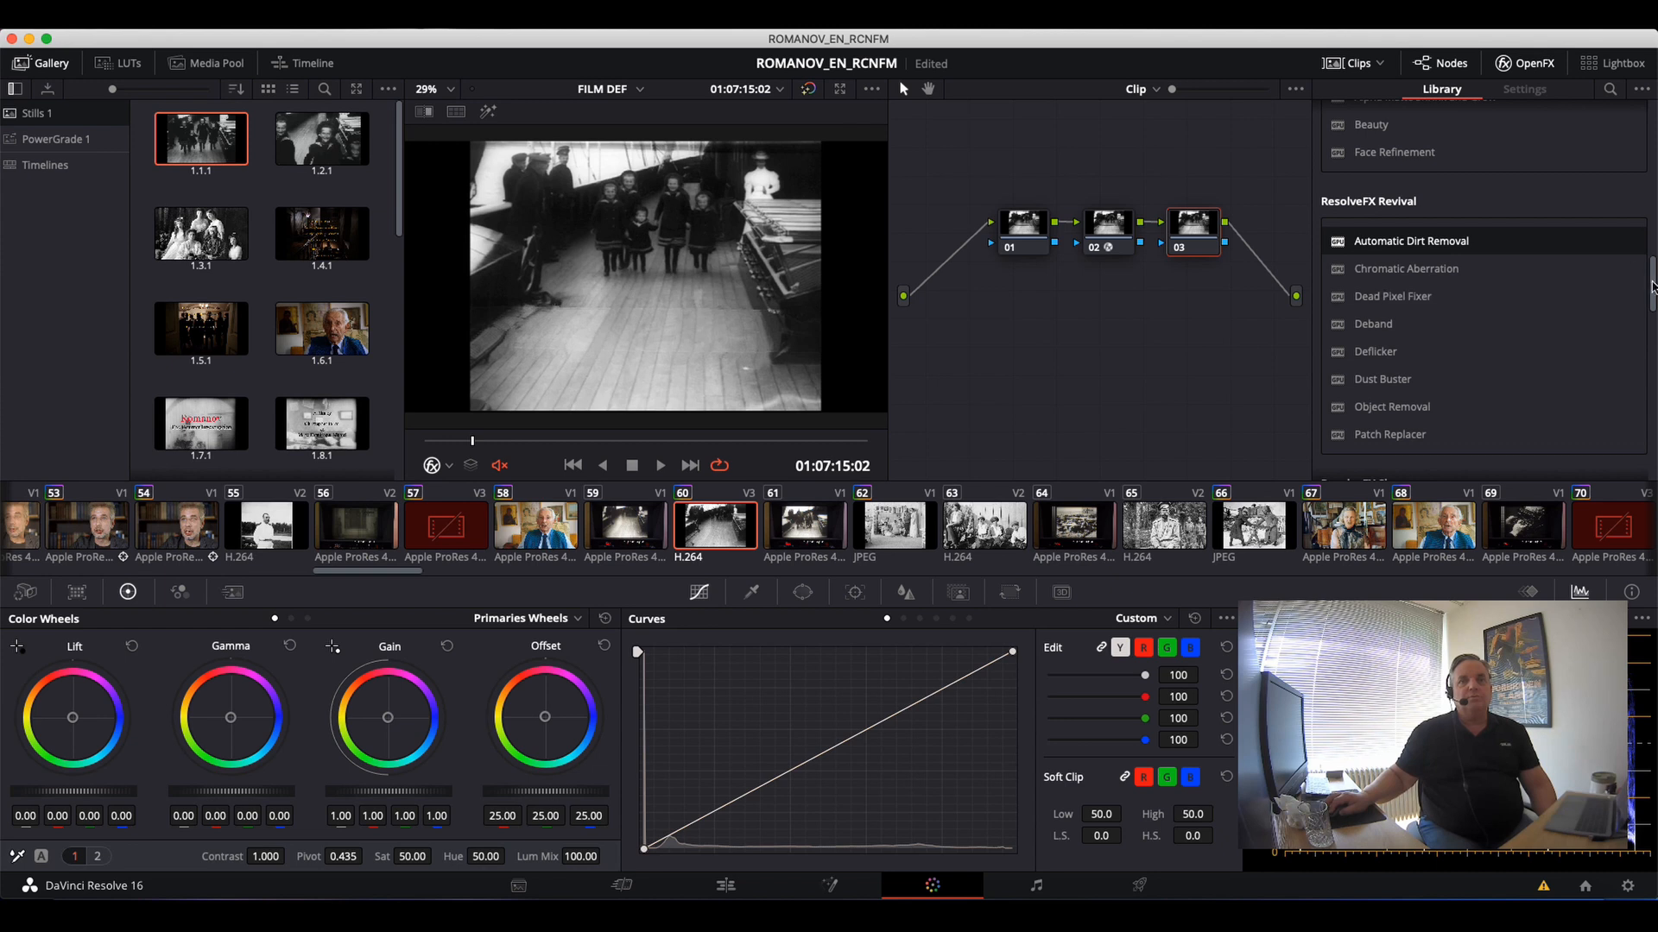
scroll("down", 3)
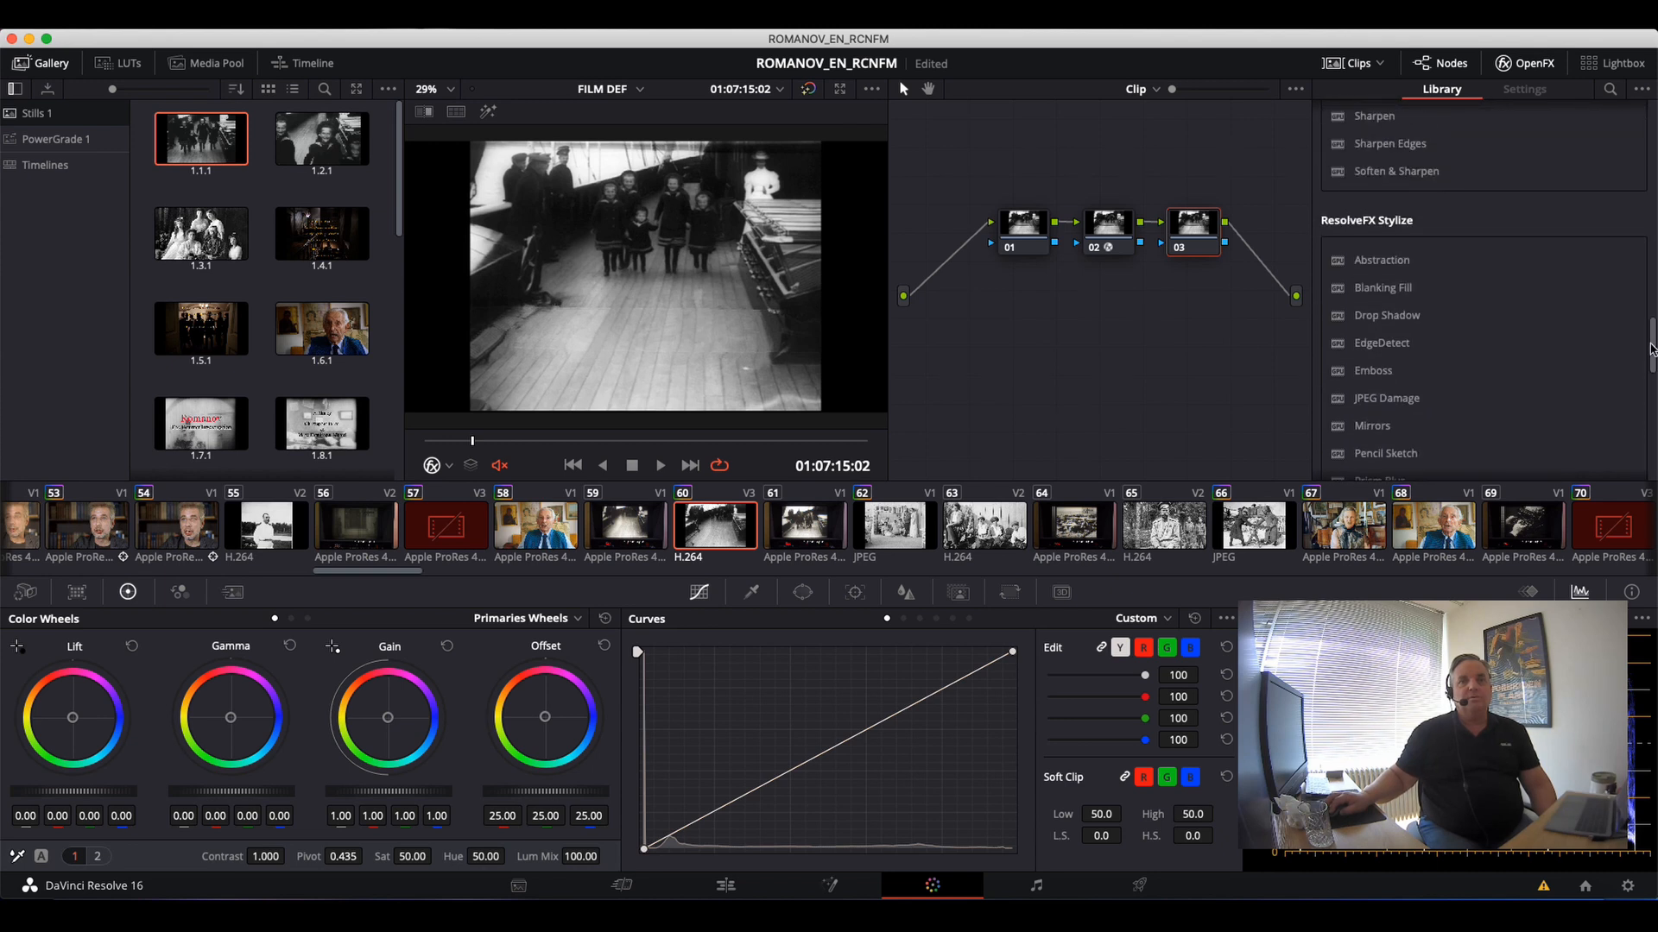
scroll("down", 3)
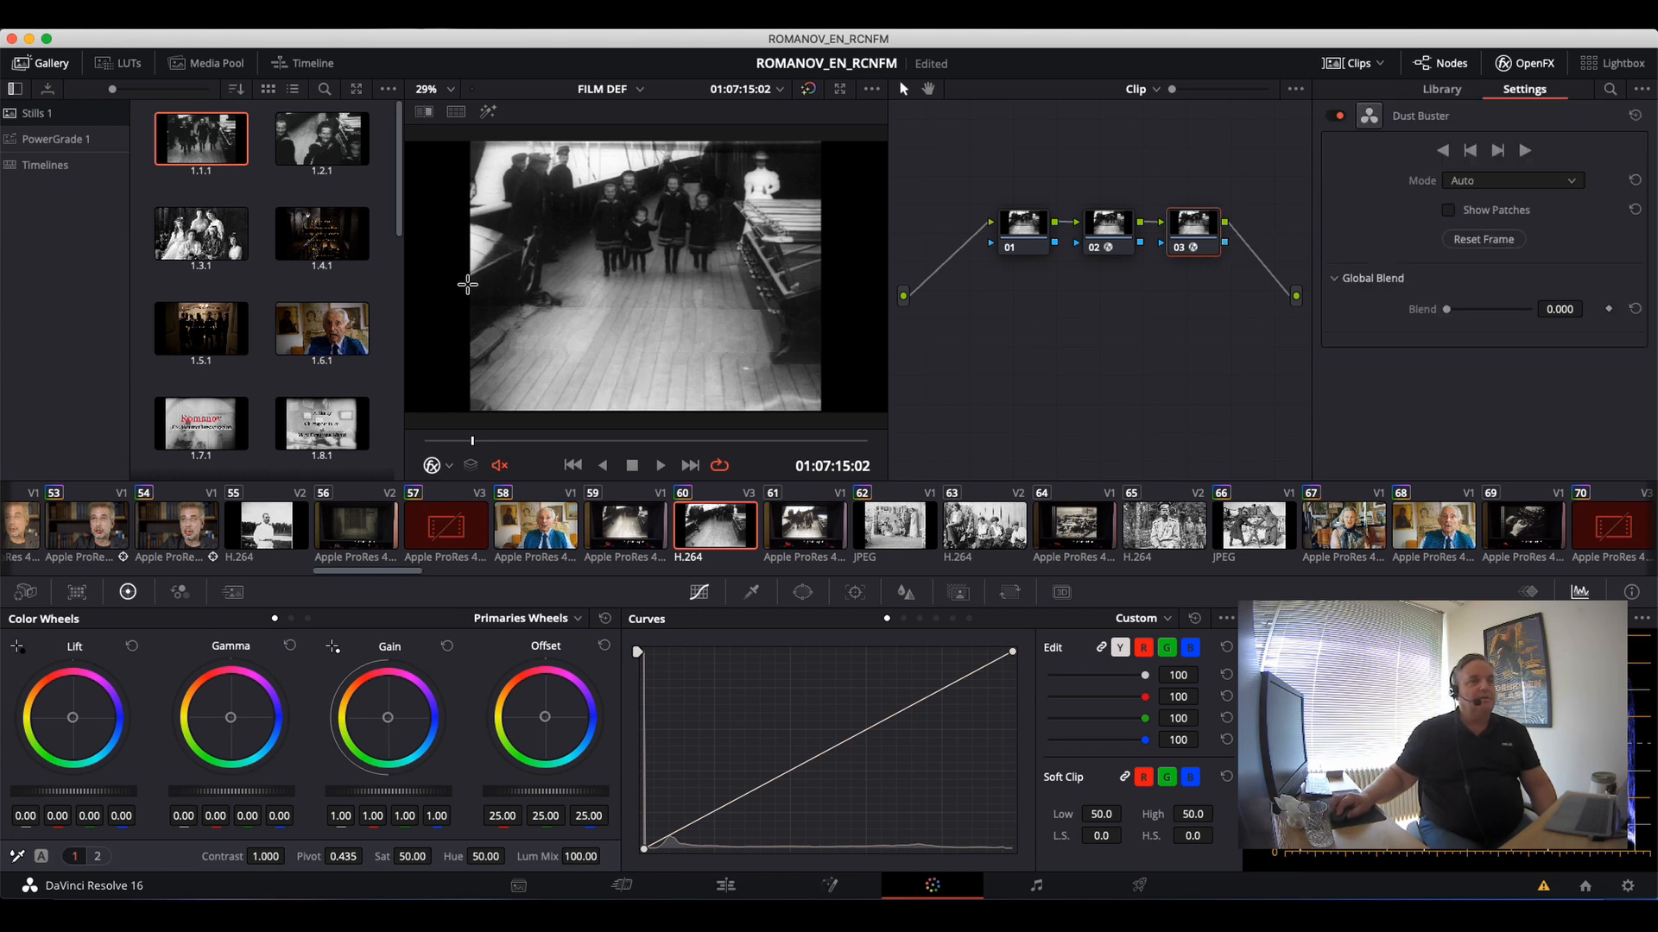
left_click_drag(468, 283, 843, 371)
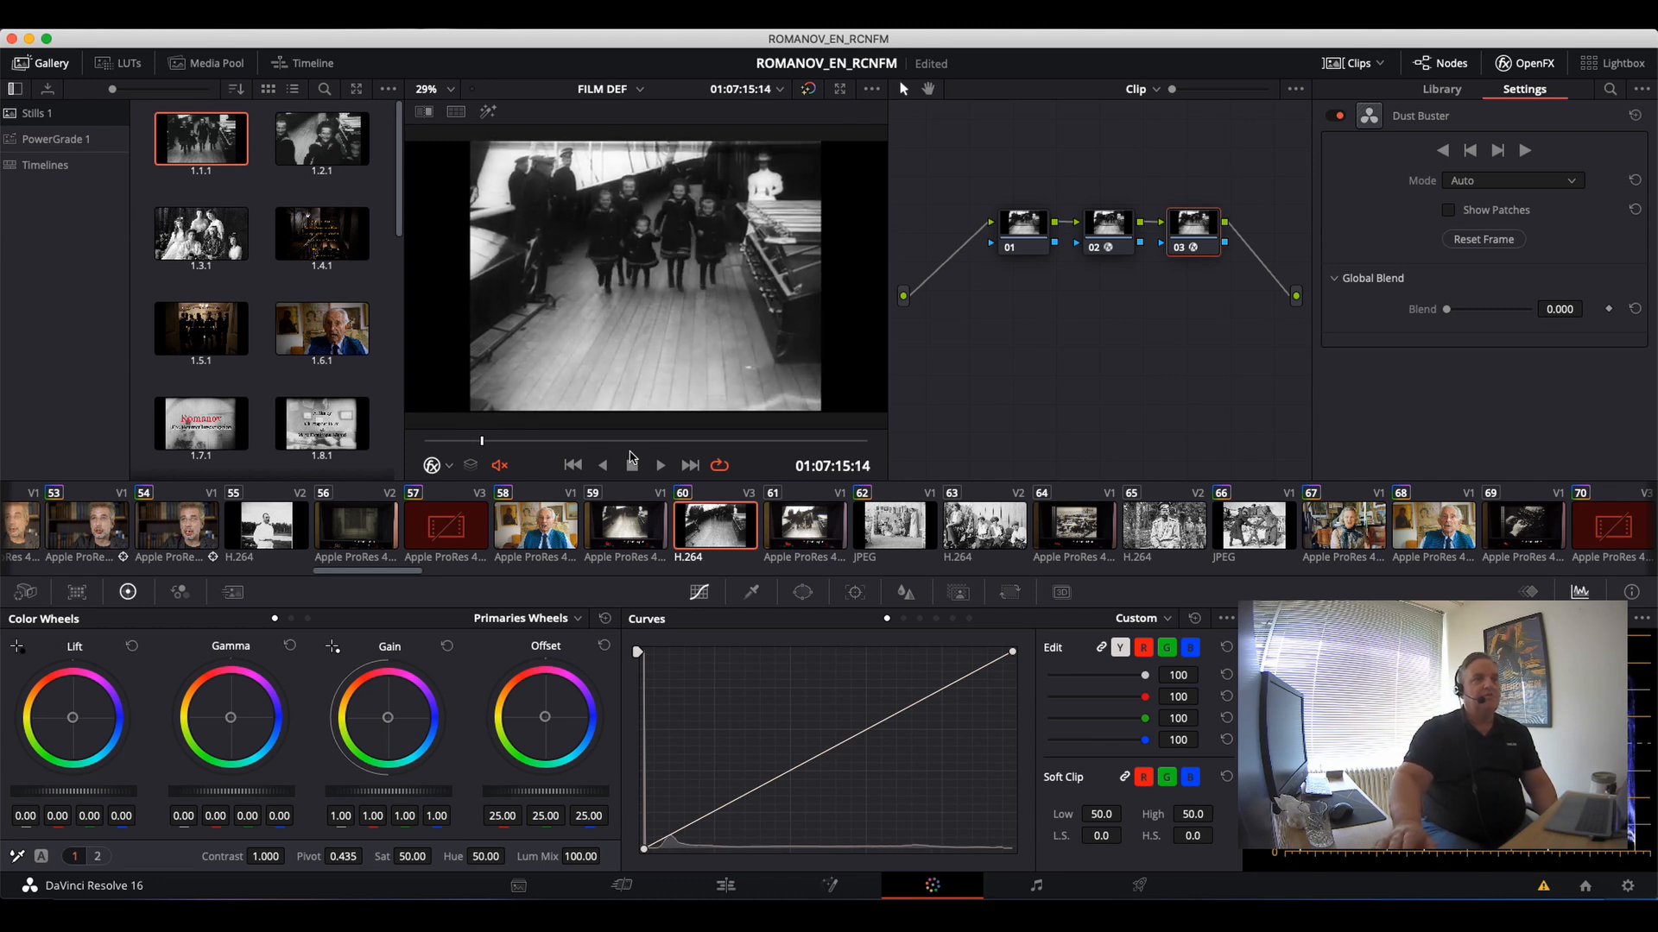
Add node 04 below node 03 and bring up the Tracker palette.
left_click(660, 465)
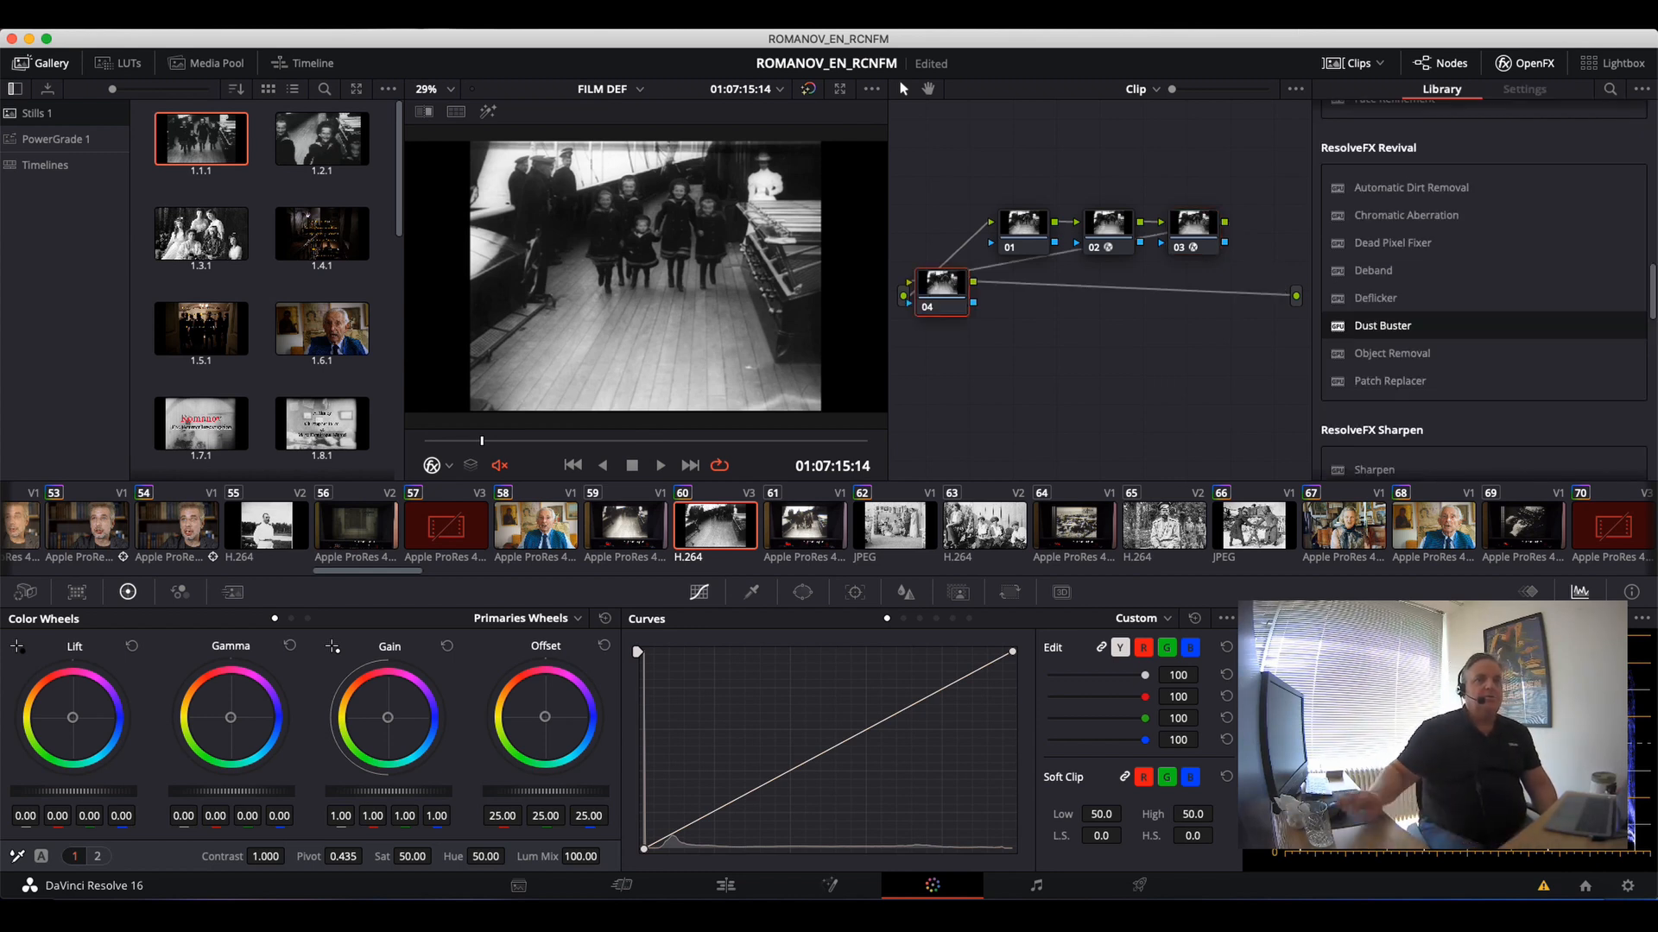
left_click_drag(939, 283, 1023, 297)
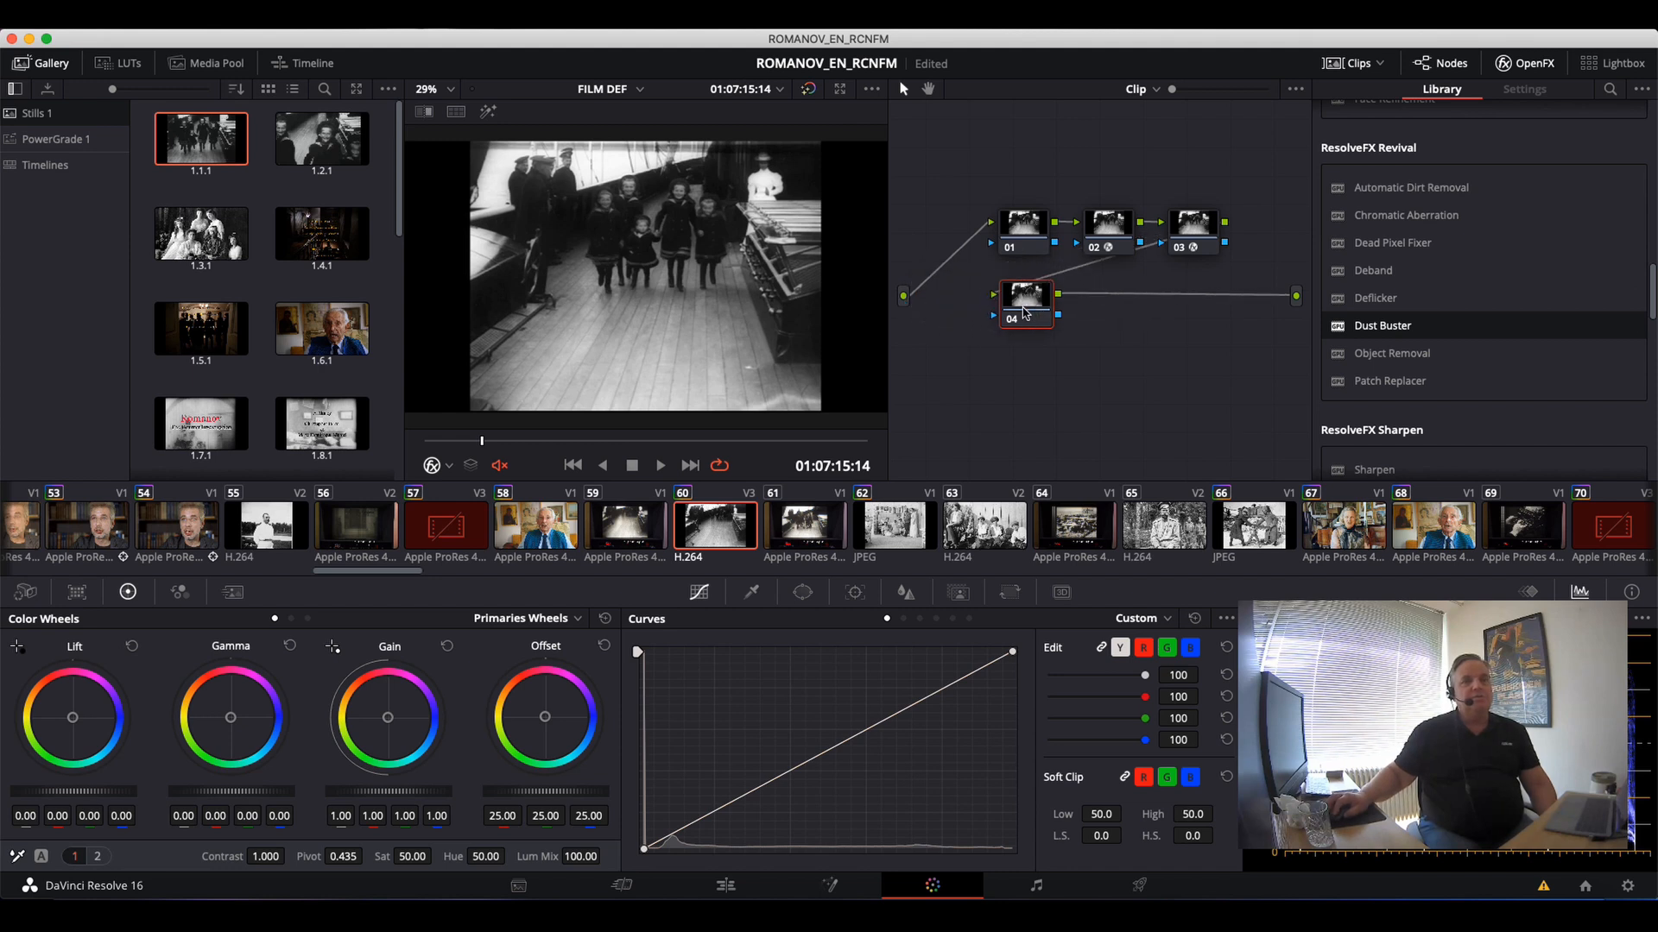
mouse_move(1268, 244)
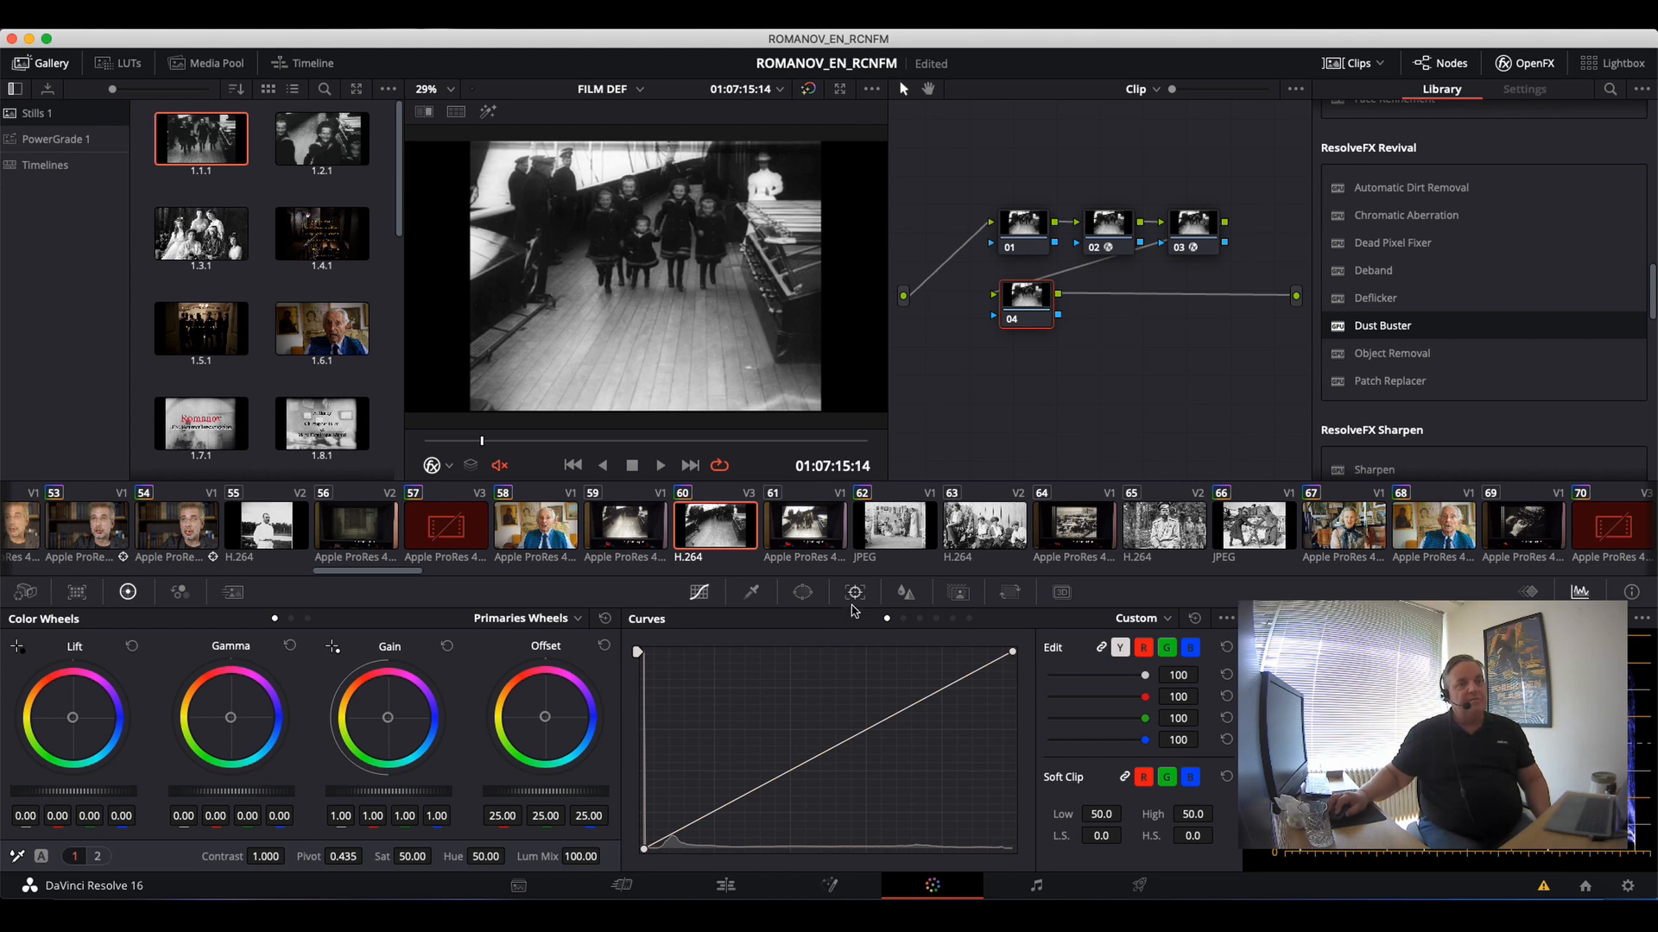
mouse_move(846, 601)
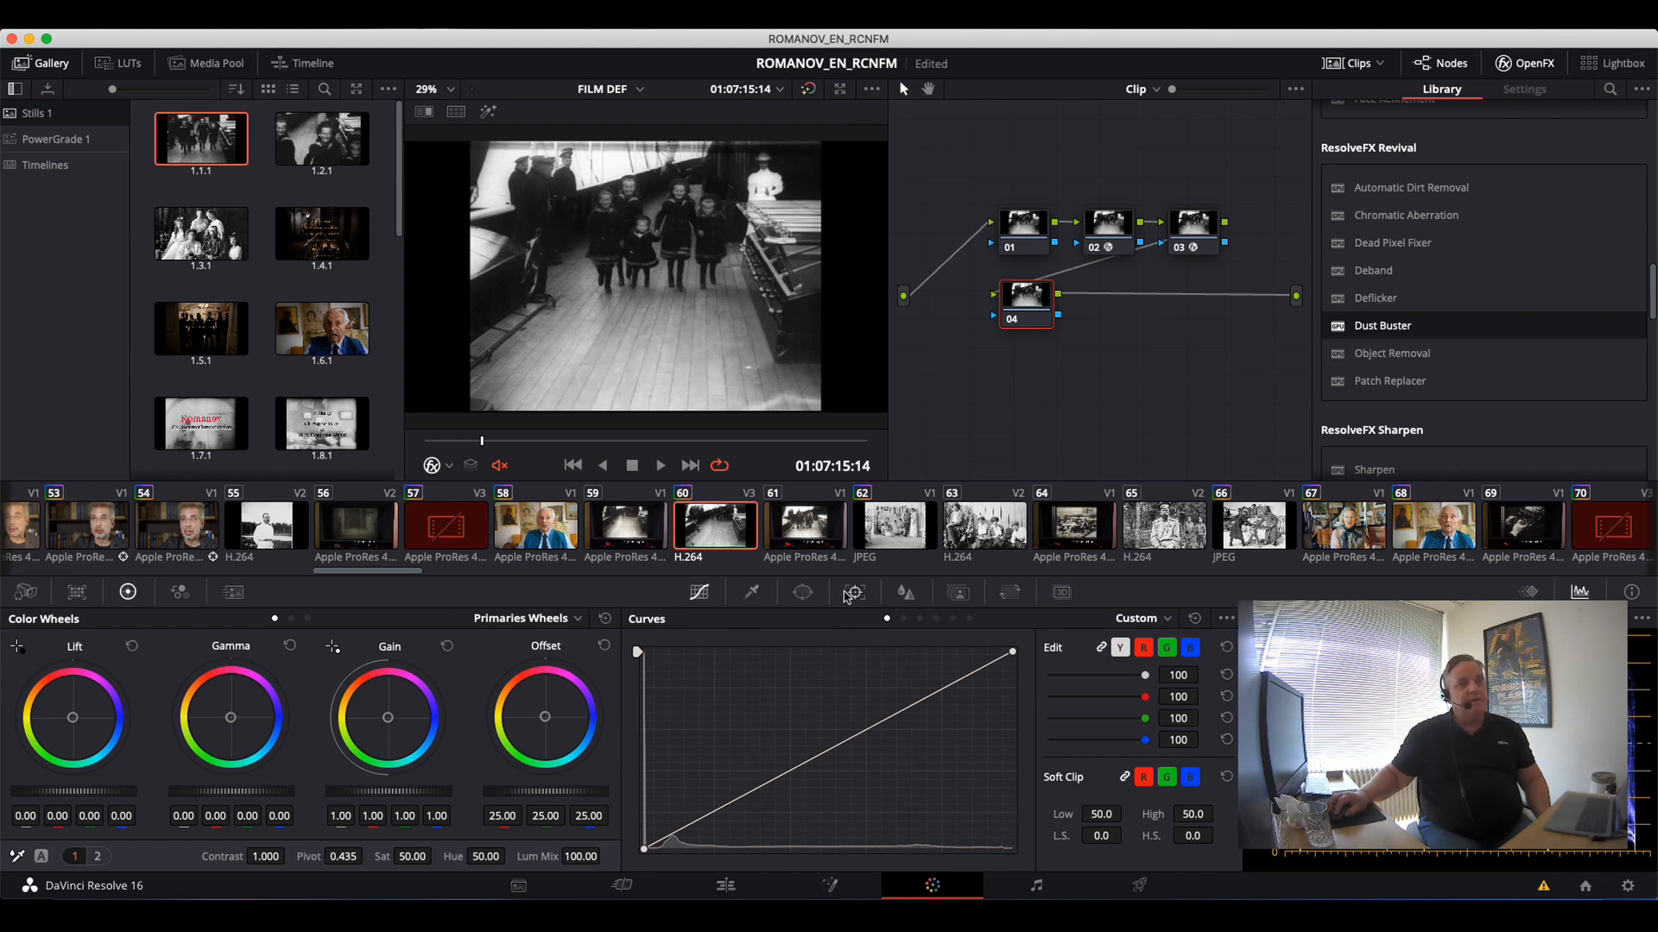
left_click(853, 592)
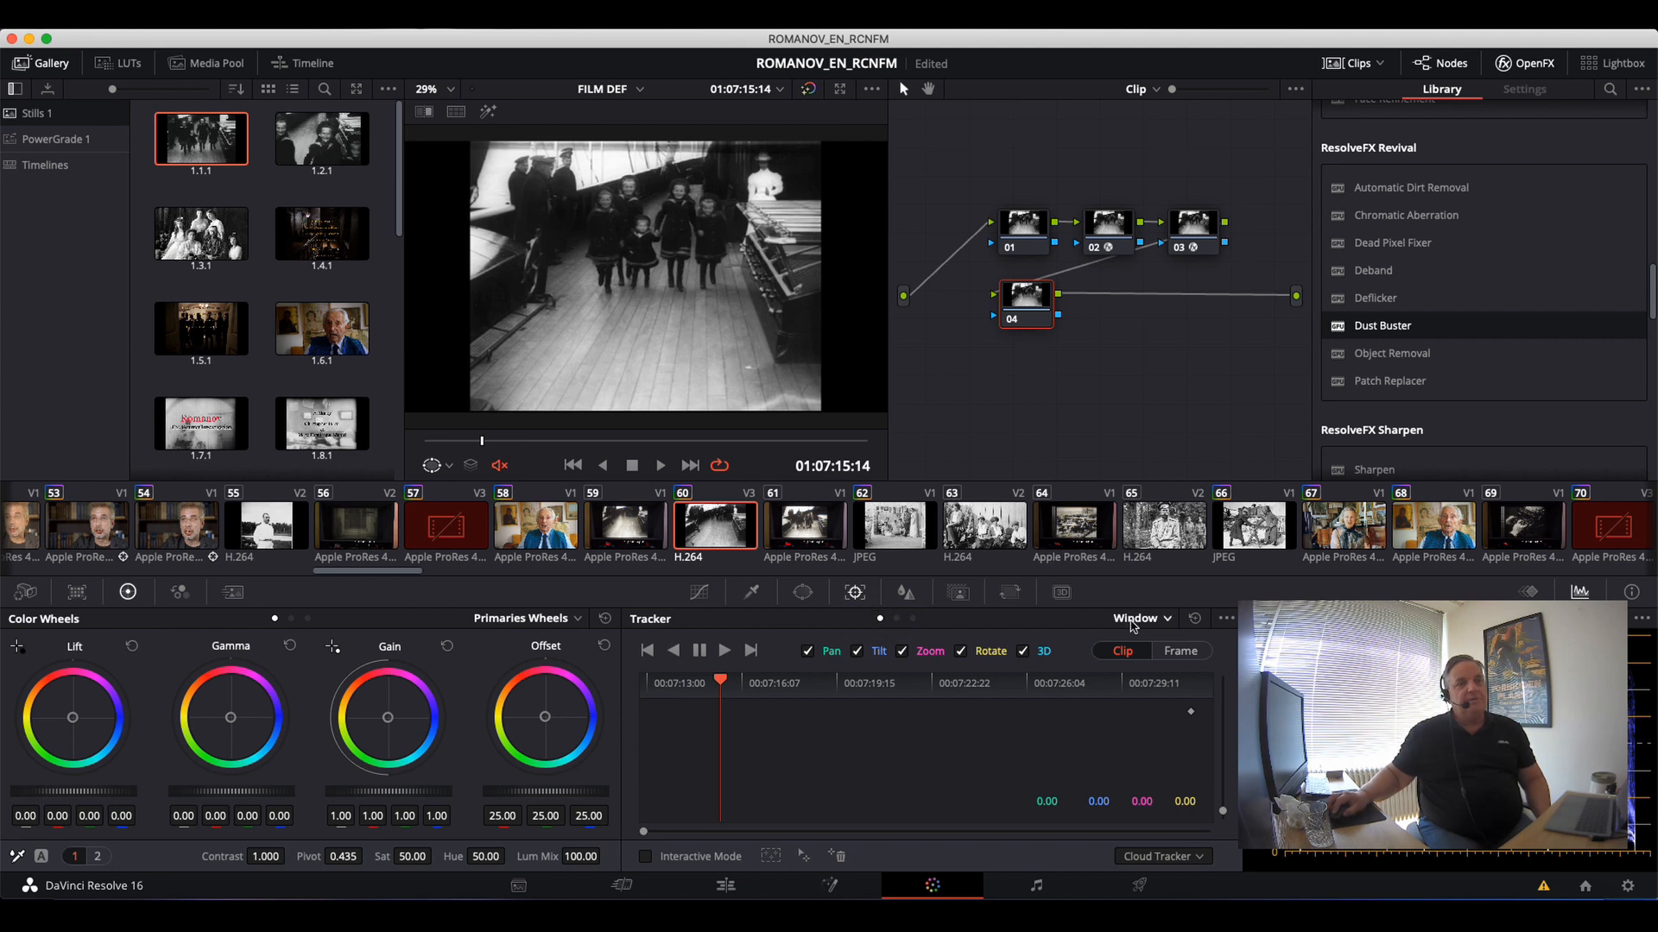
Set the Tracker to Stabilizer mode and run Stabilize on node 04.
left_click(1140, 618)
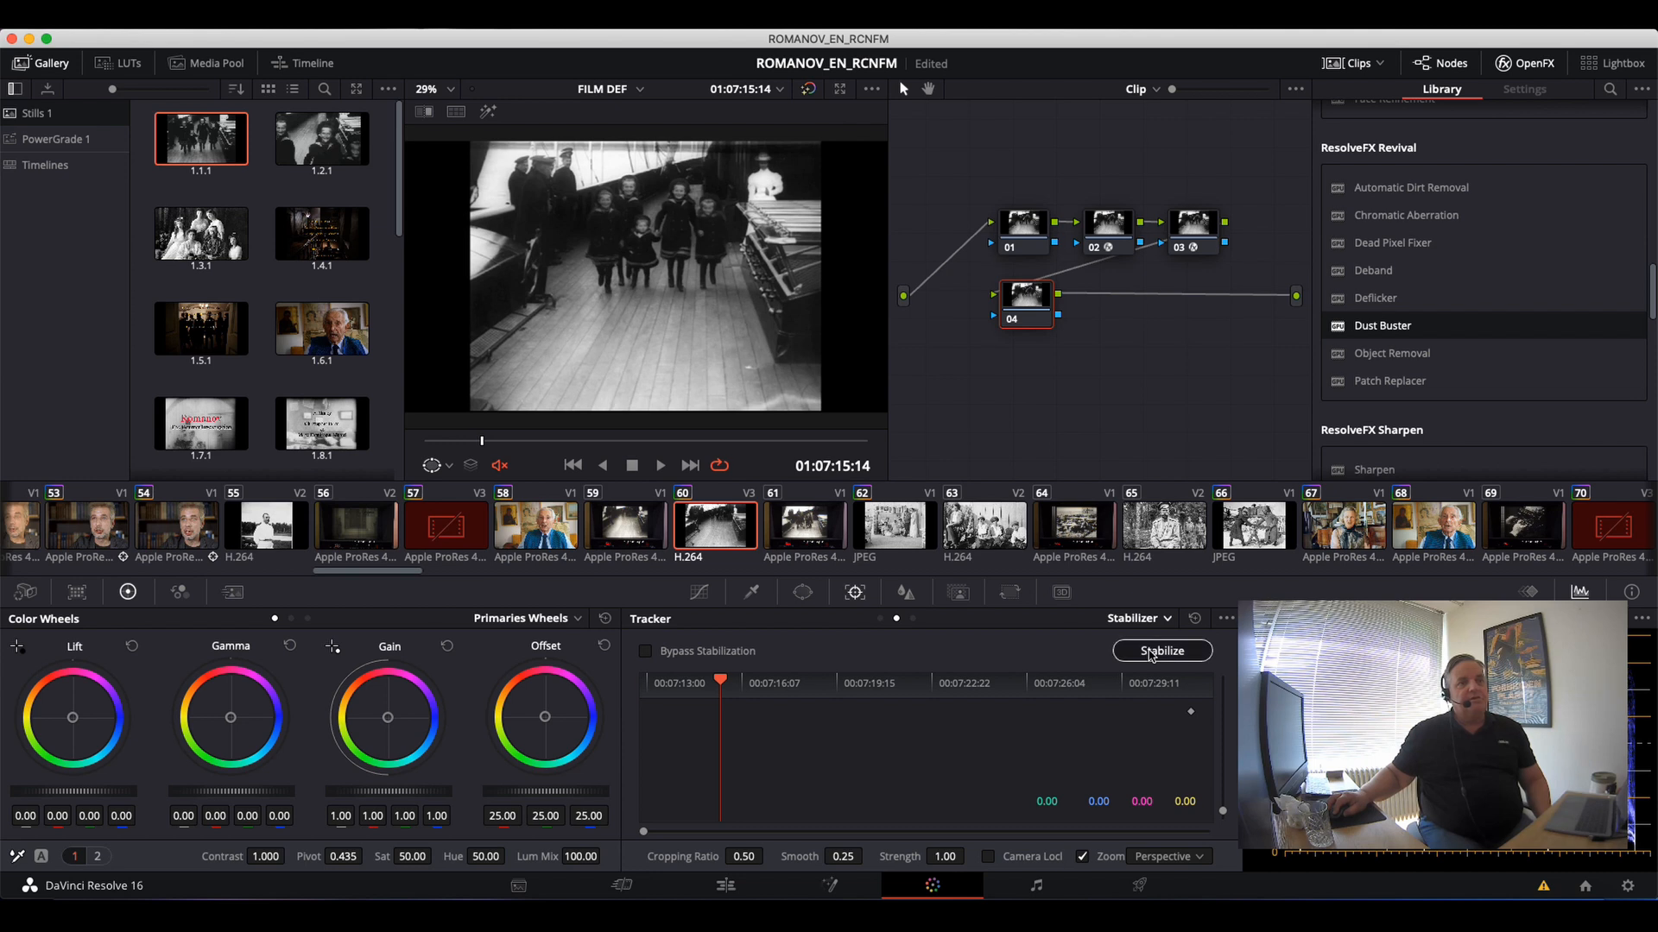
left_click(1161, 650)
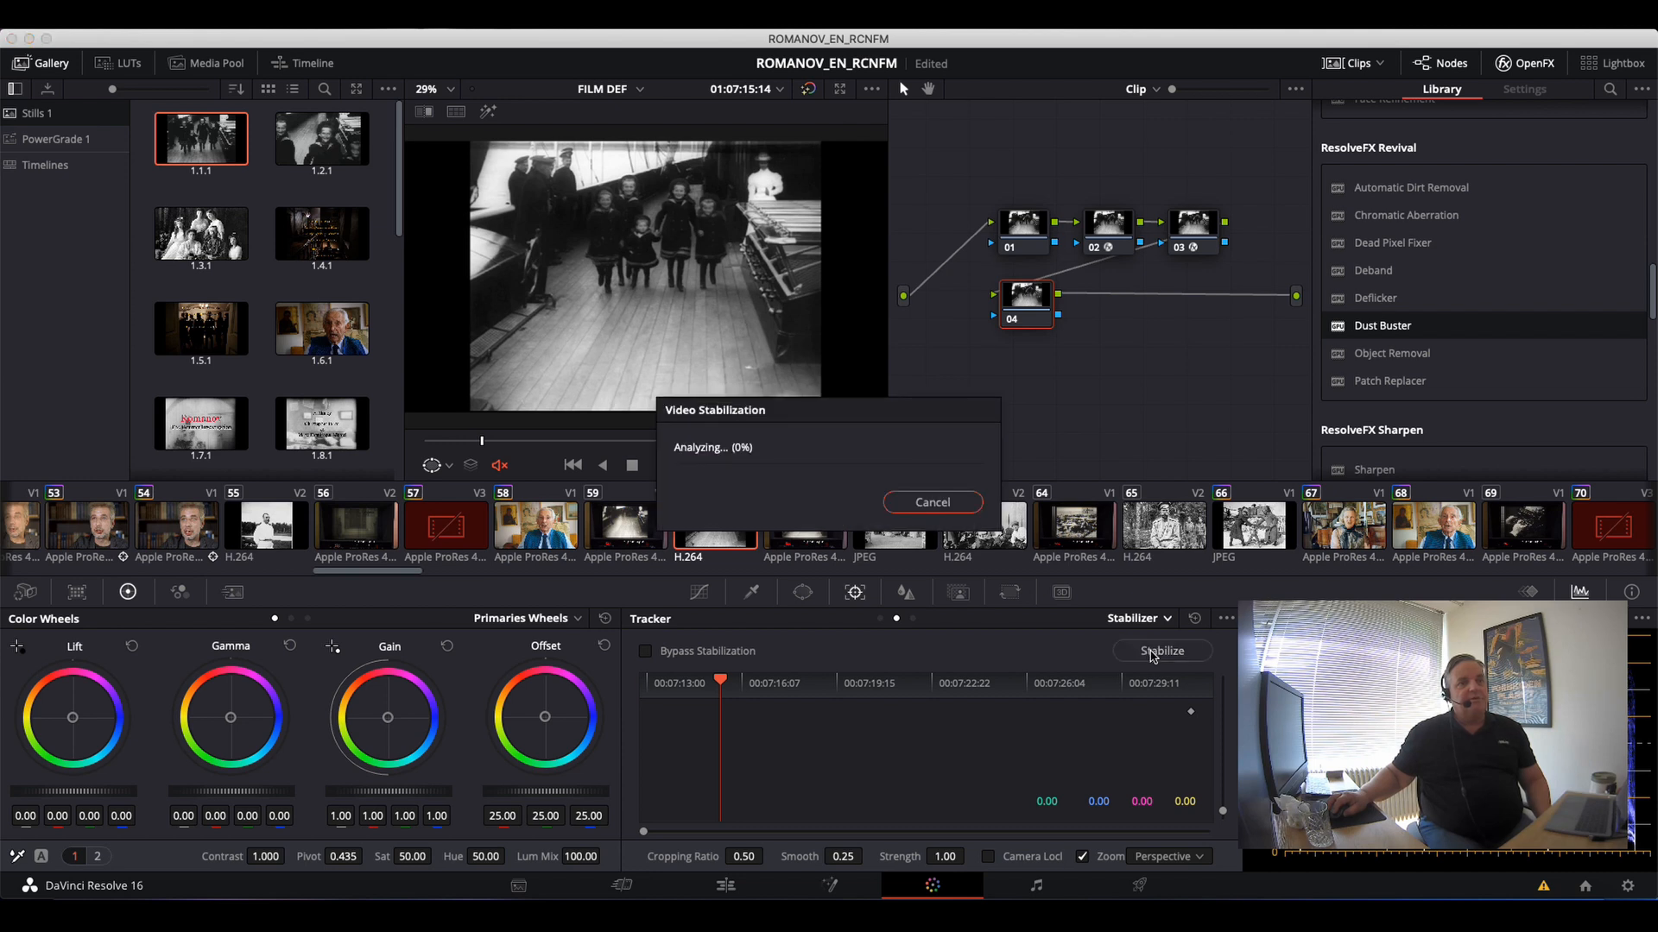
mouse_move(1162, 645)
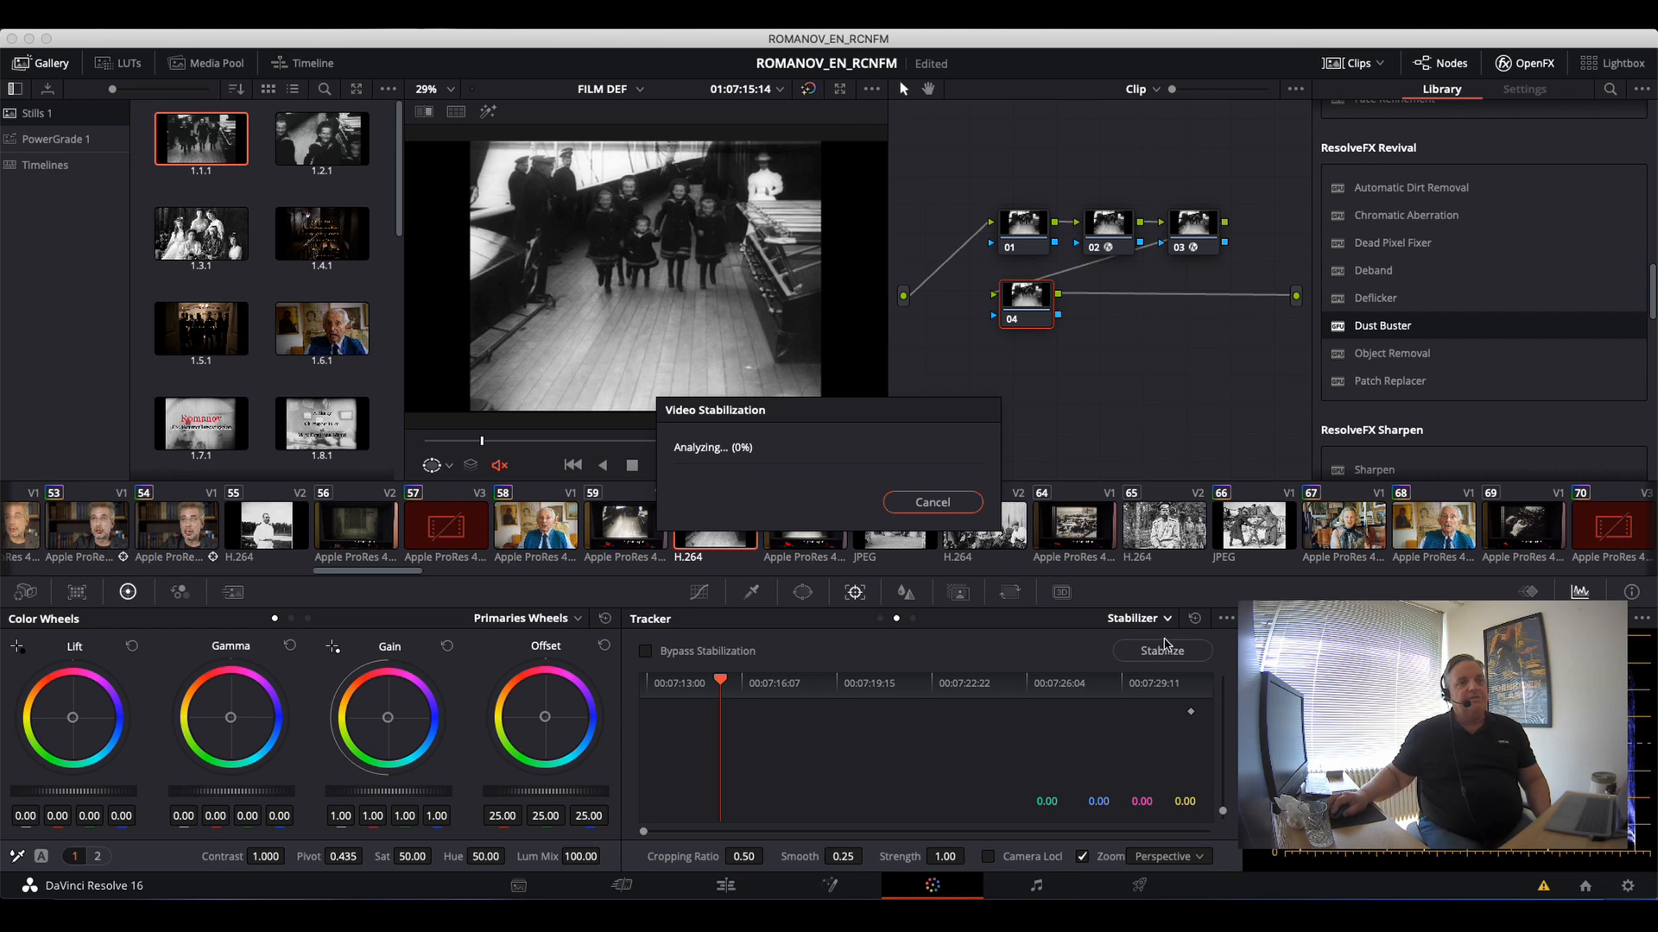
mouse_move(1065, 480)
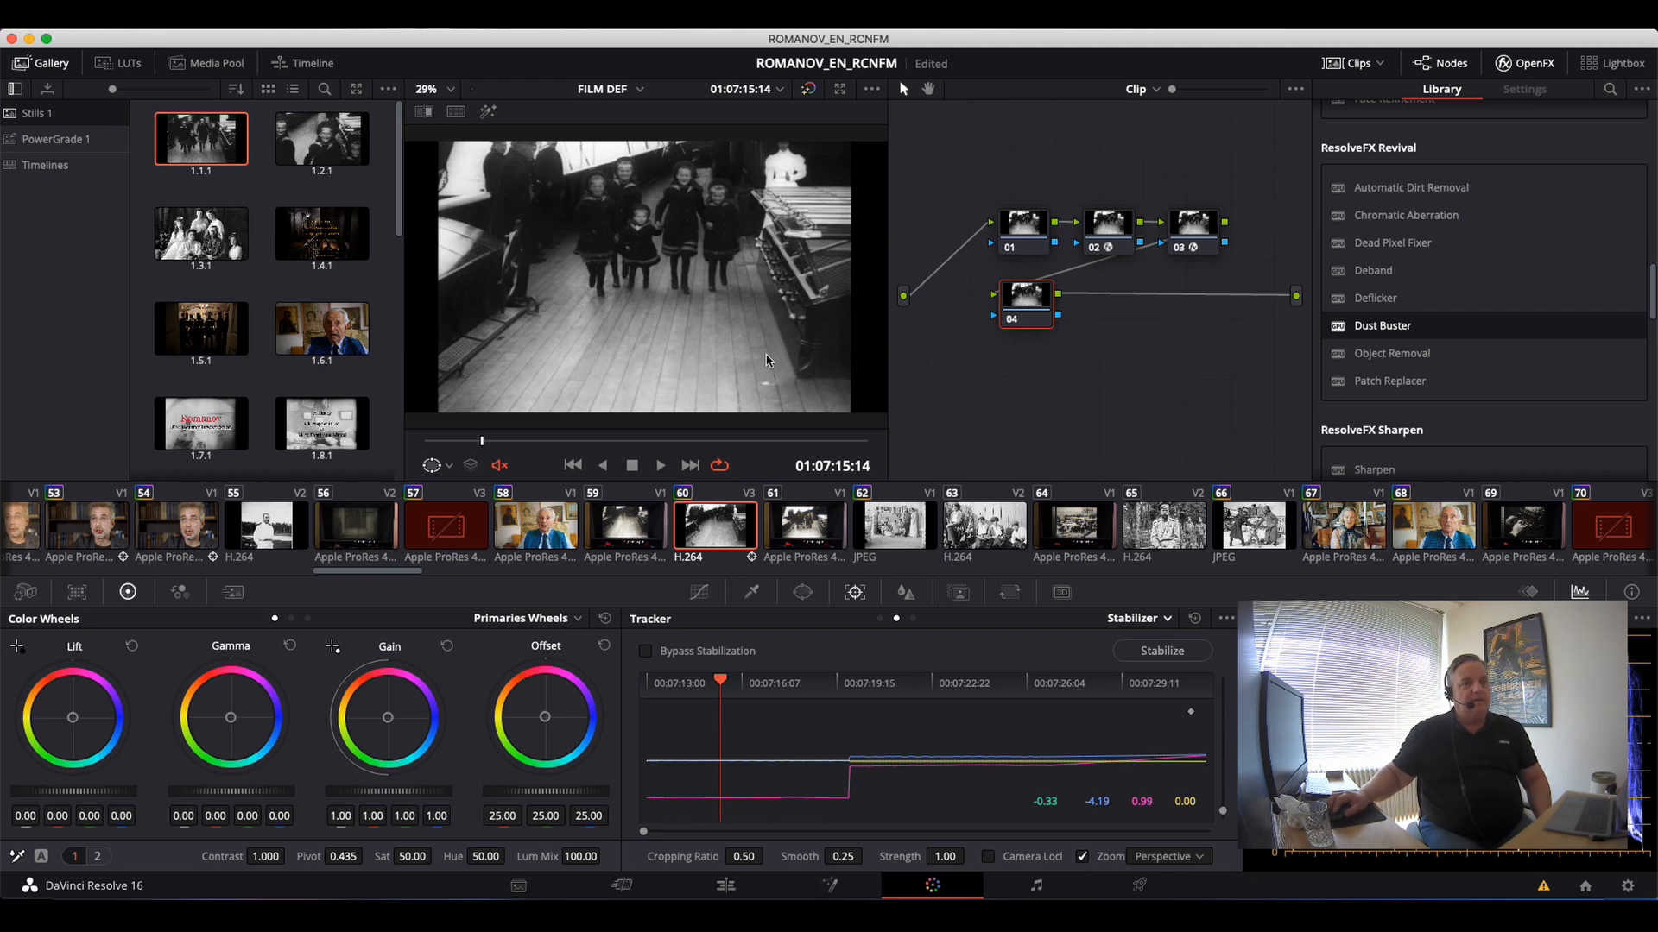
mouse_move(835, 569)
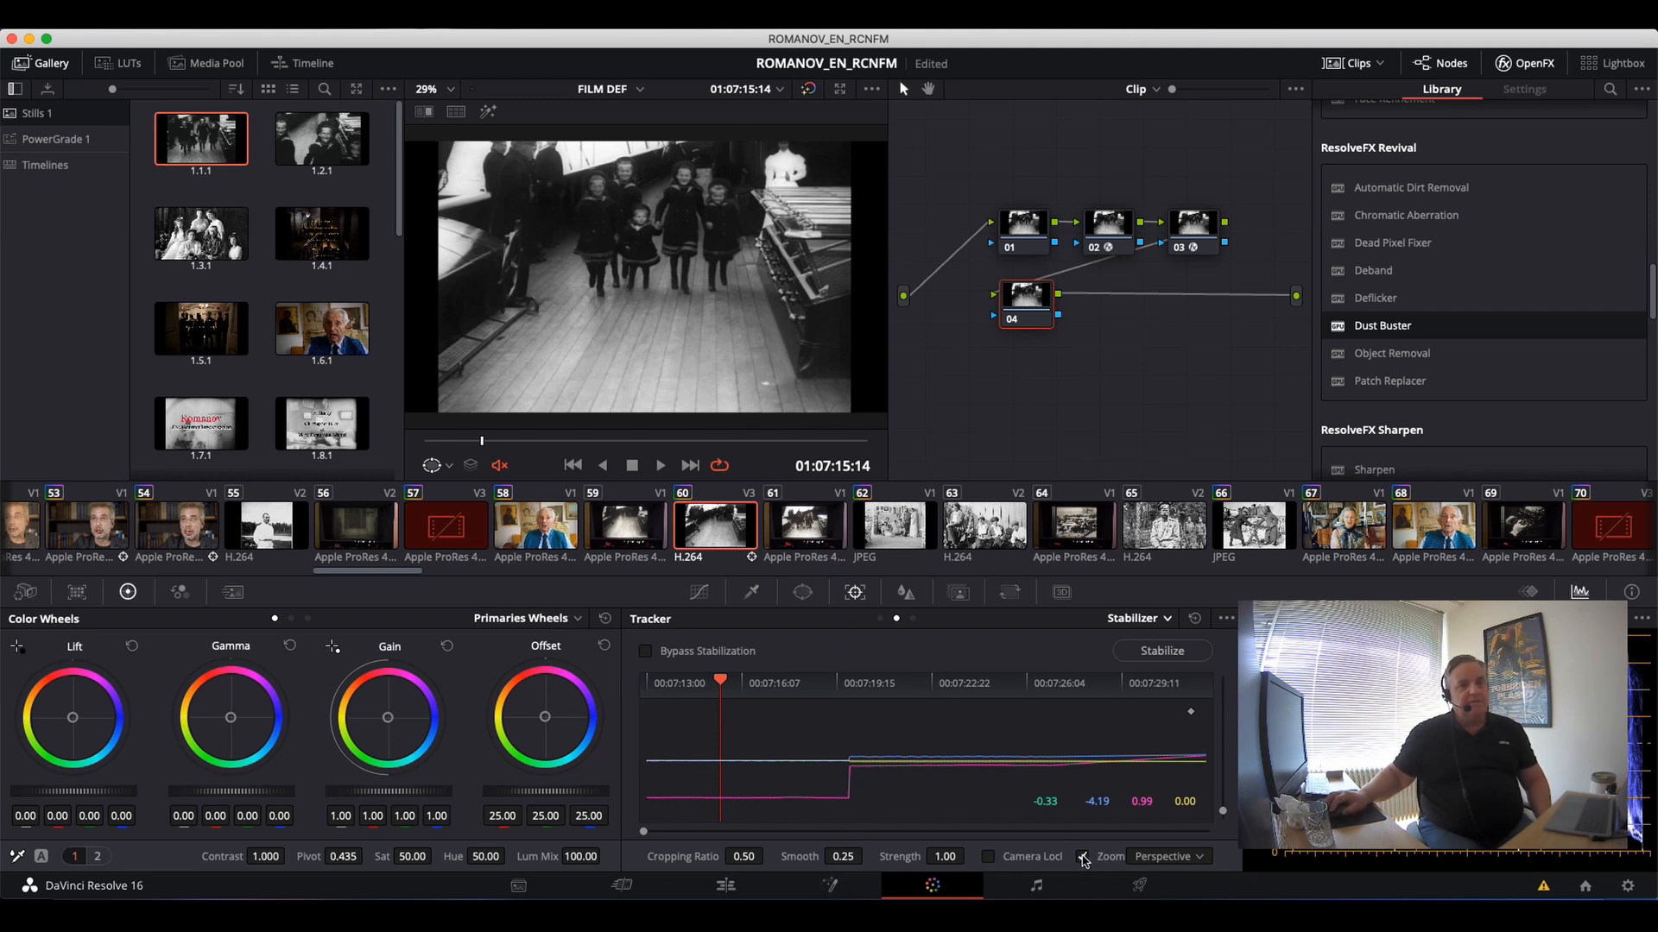
mouse_move(1080, 861)
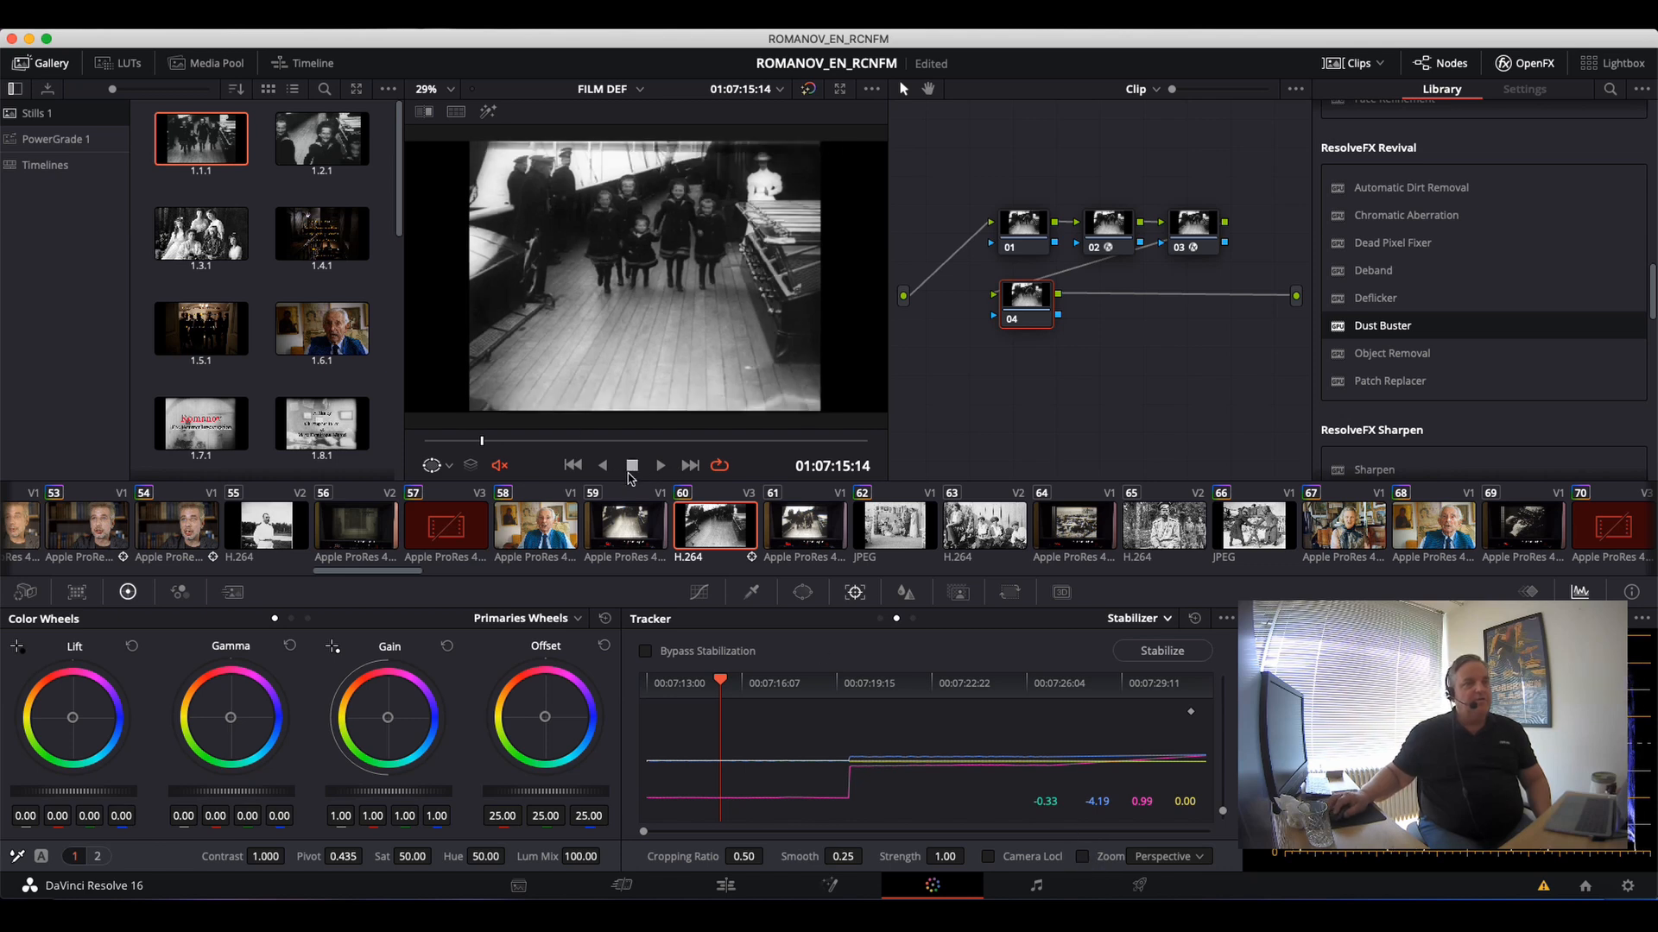
Play the stabilized clip, then re-run Stabilize with Smooth 0.49 and Strength 0.78.
left_click(603, 465)
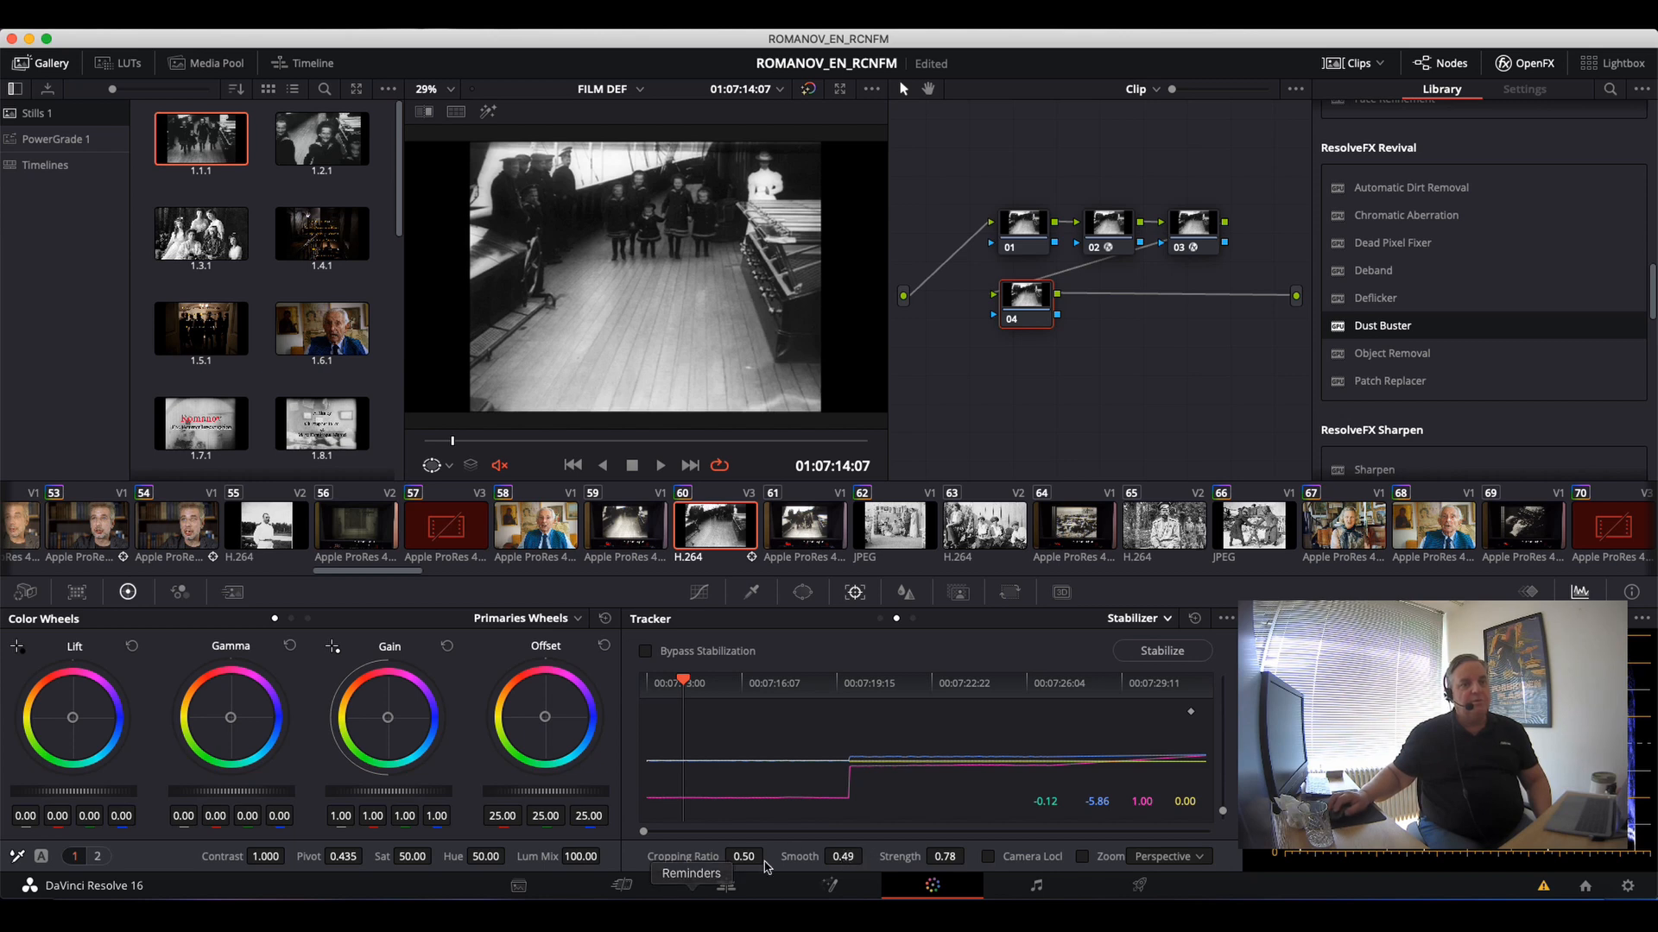
left_click(1160, 650)
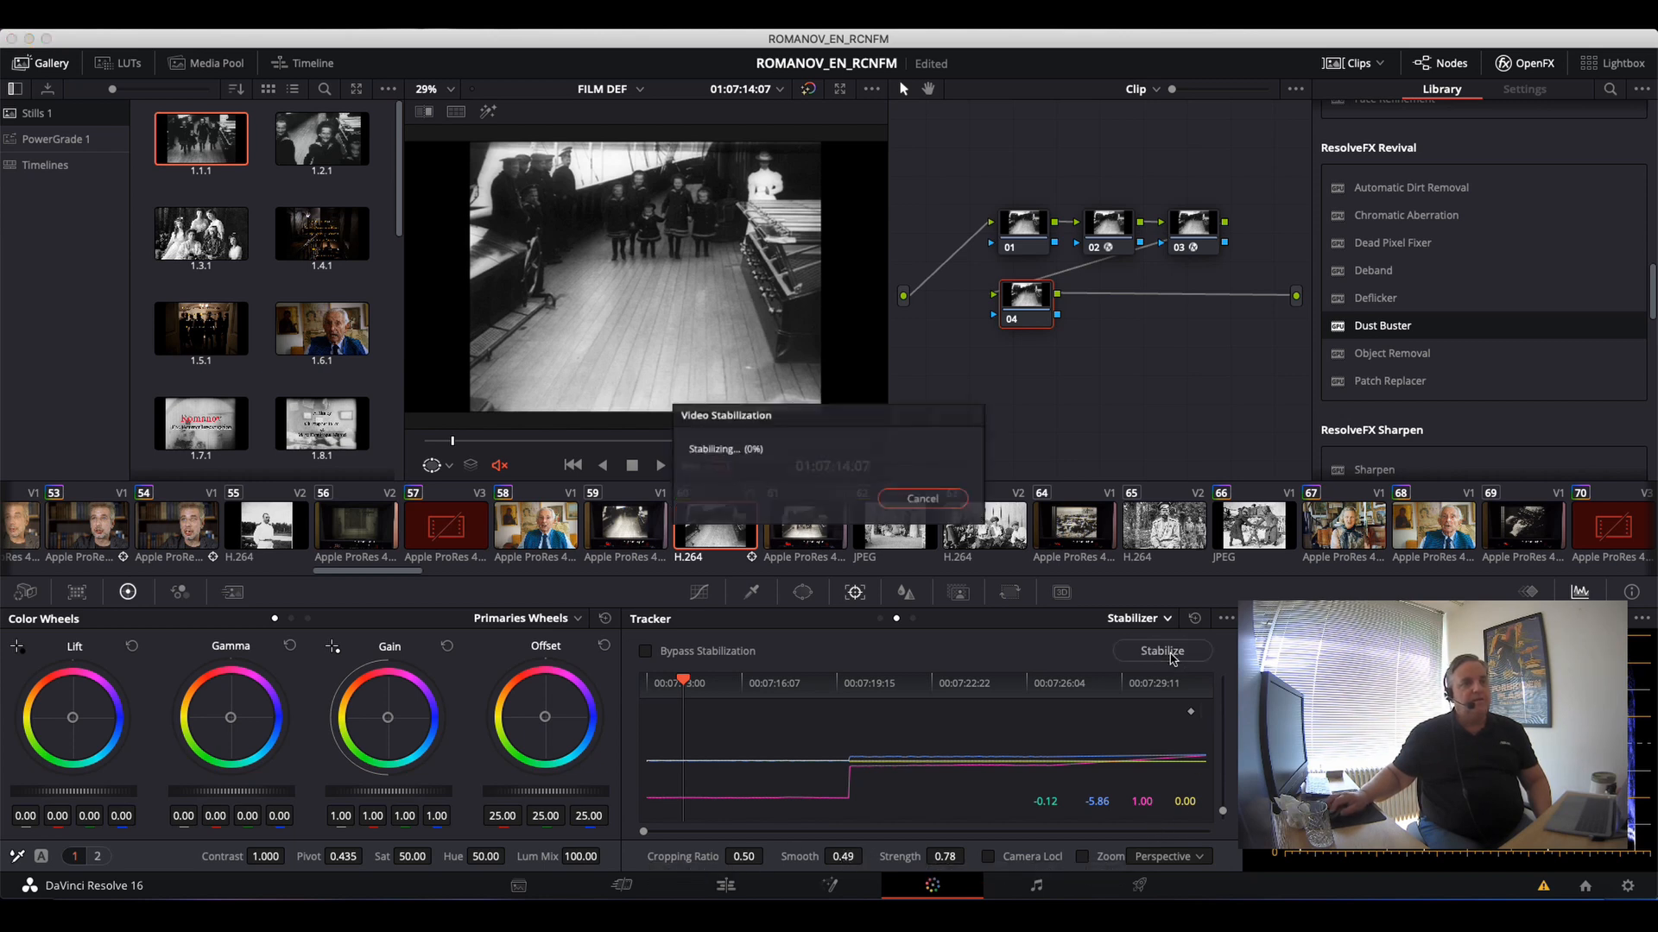